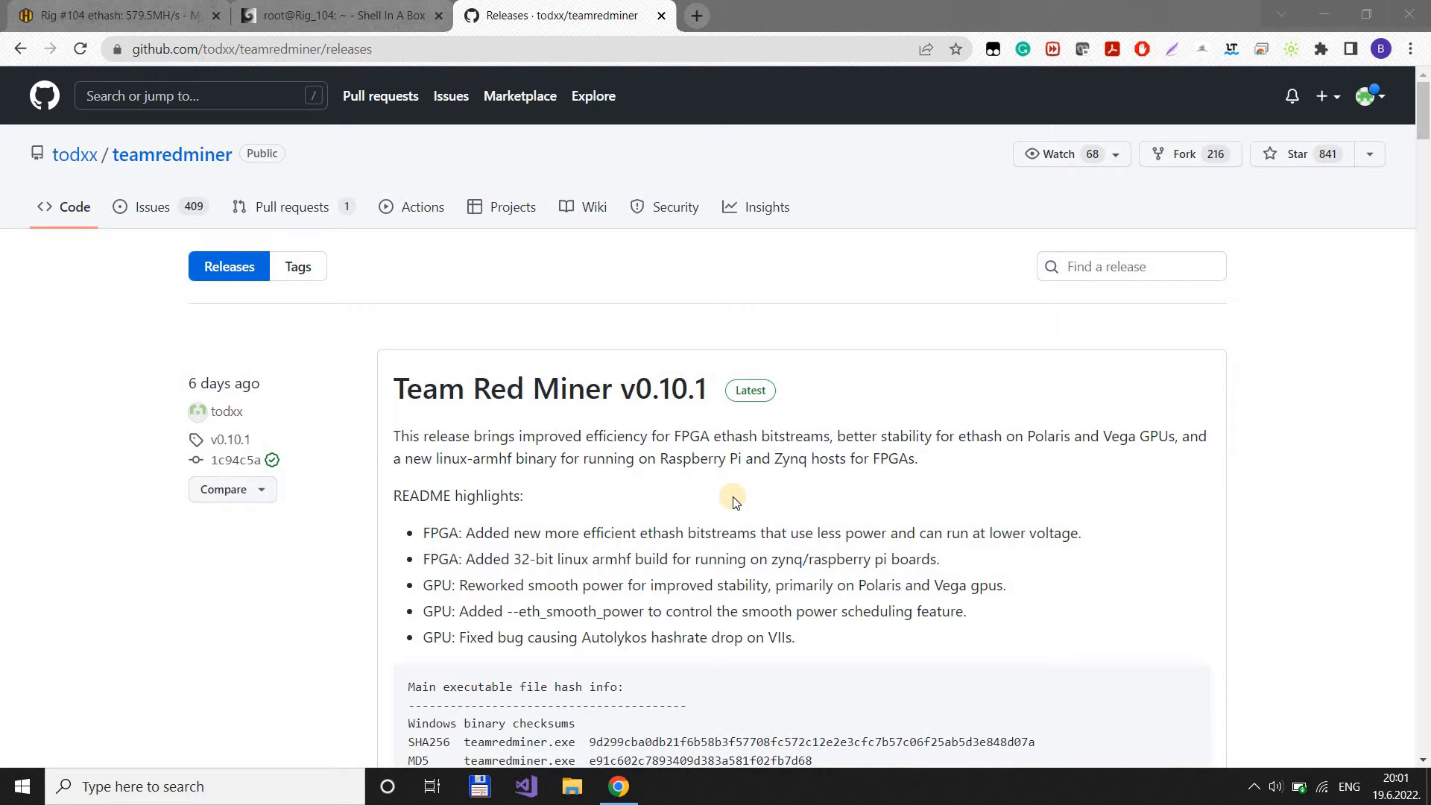
{"action": "mouse_move", "coordinate": [609, 476]}
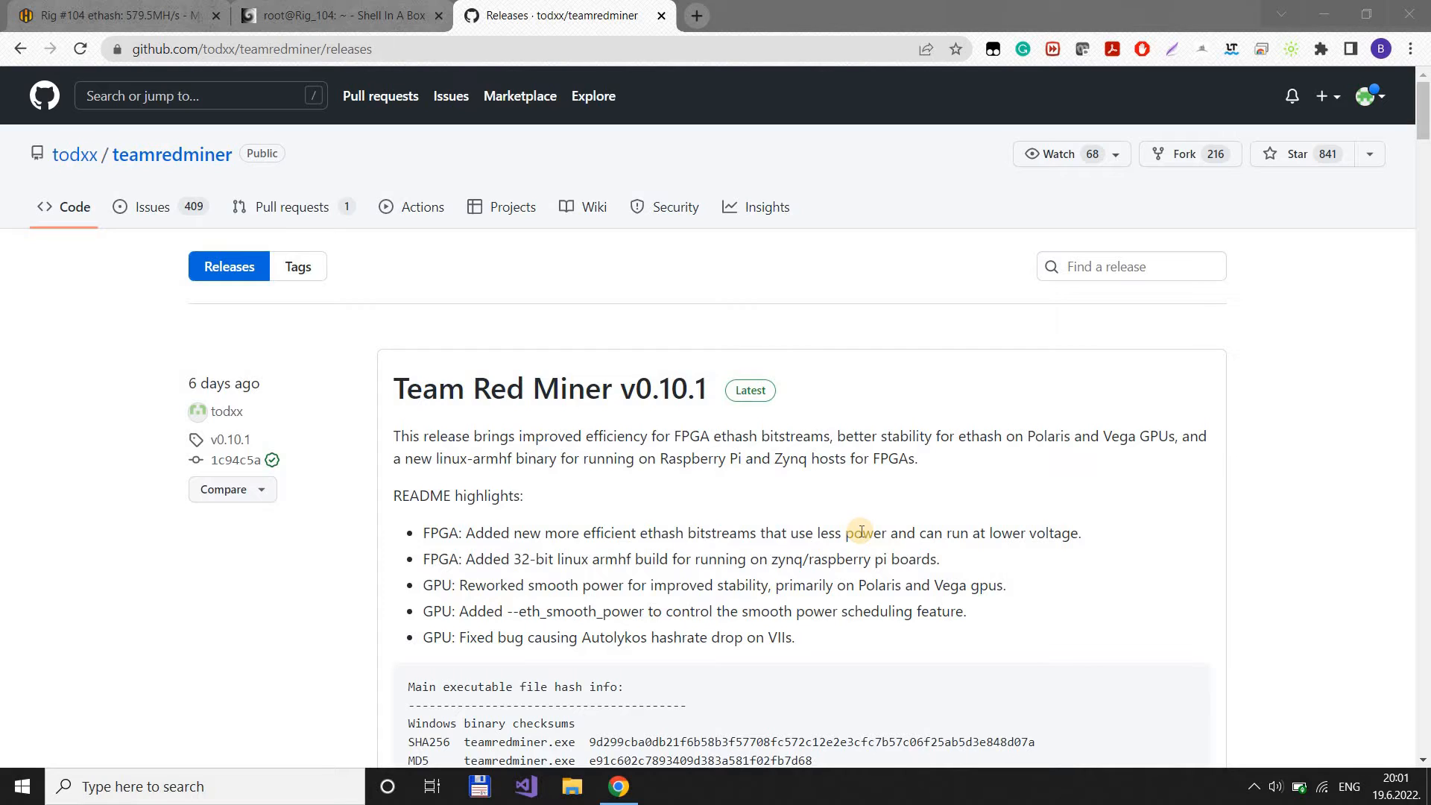
{"action": "mouse_move", "coordinate": [900, 513]}
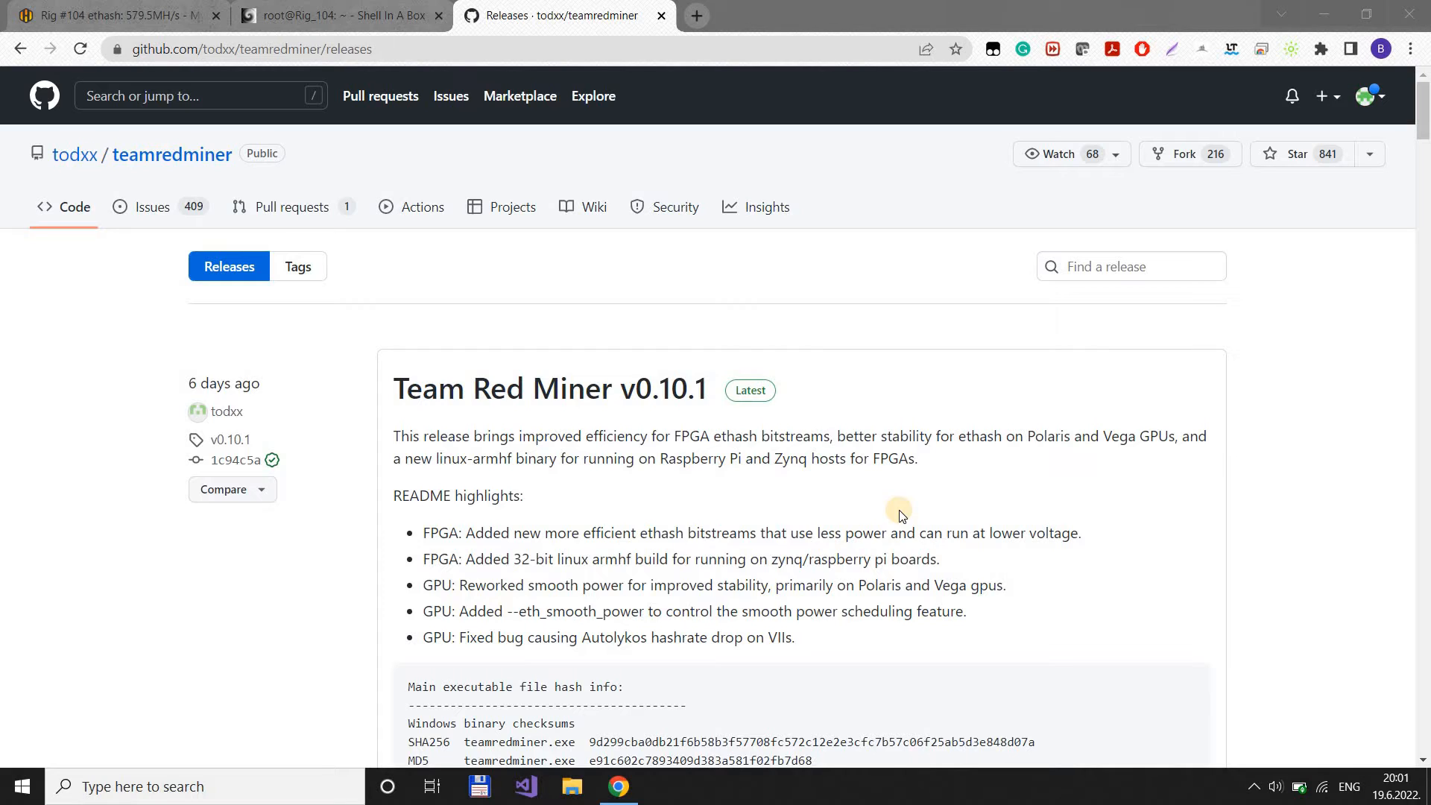
{"action": "mouse_move", "coordinate": [863, 510]}
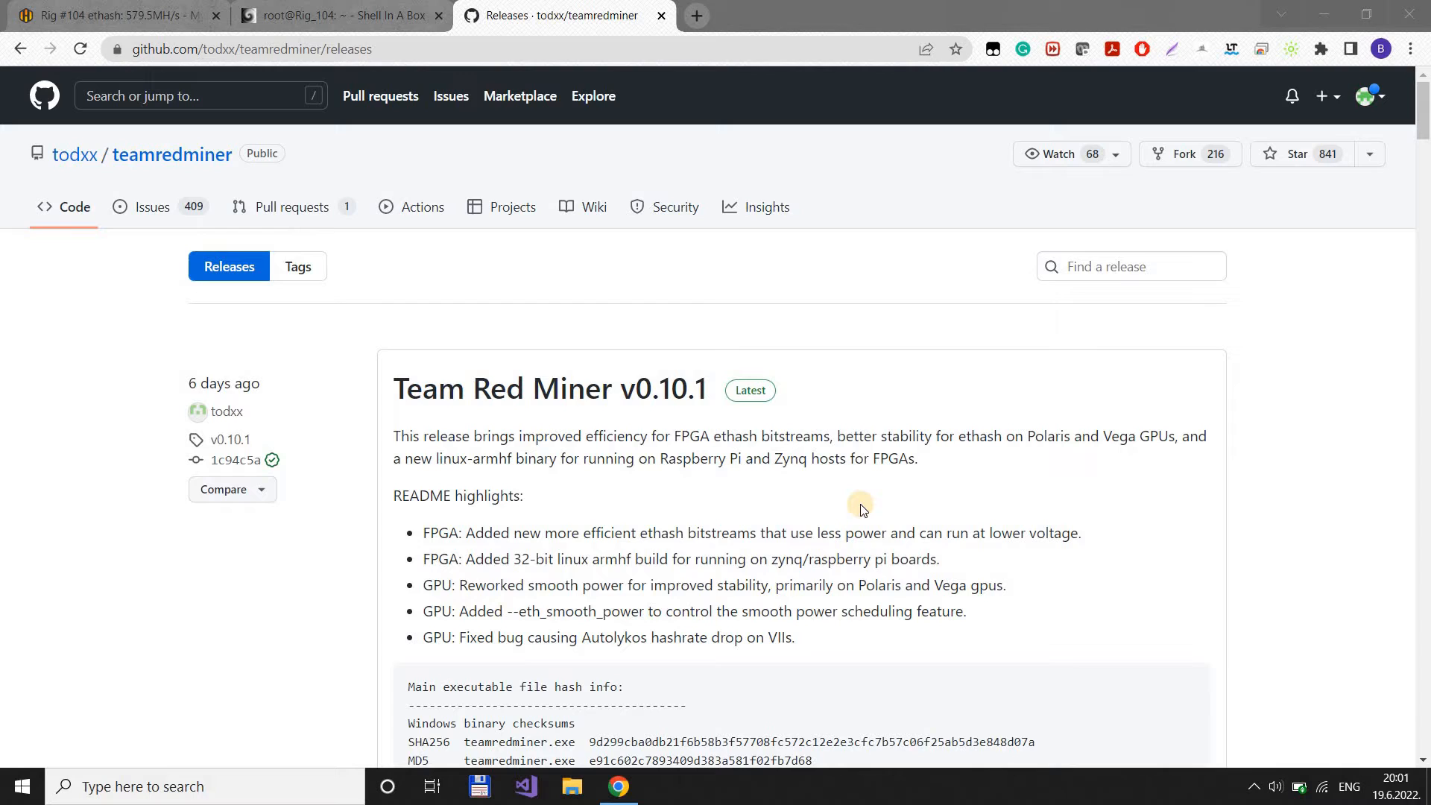
{"action": "mouse_move", "coordinate": [687, 452]}
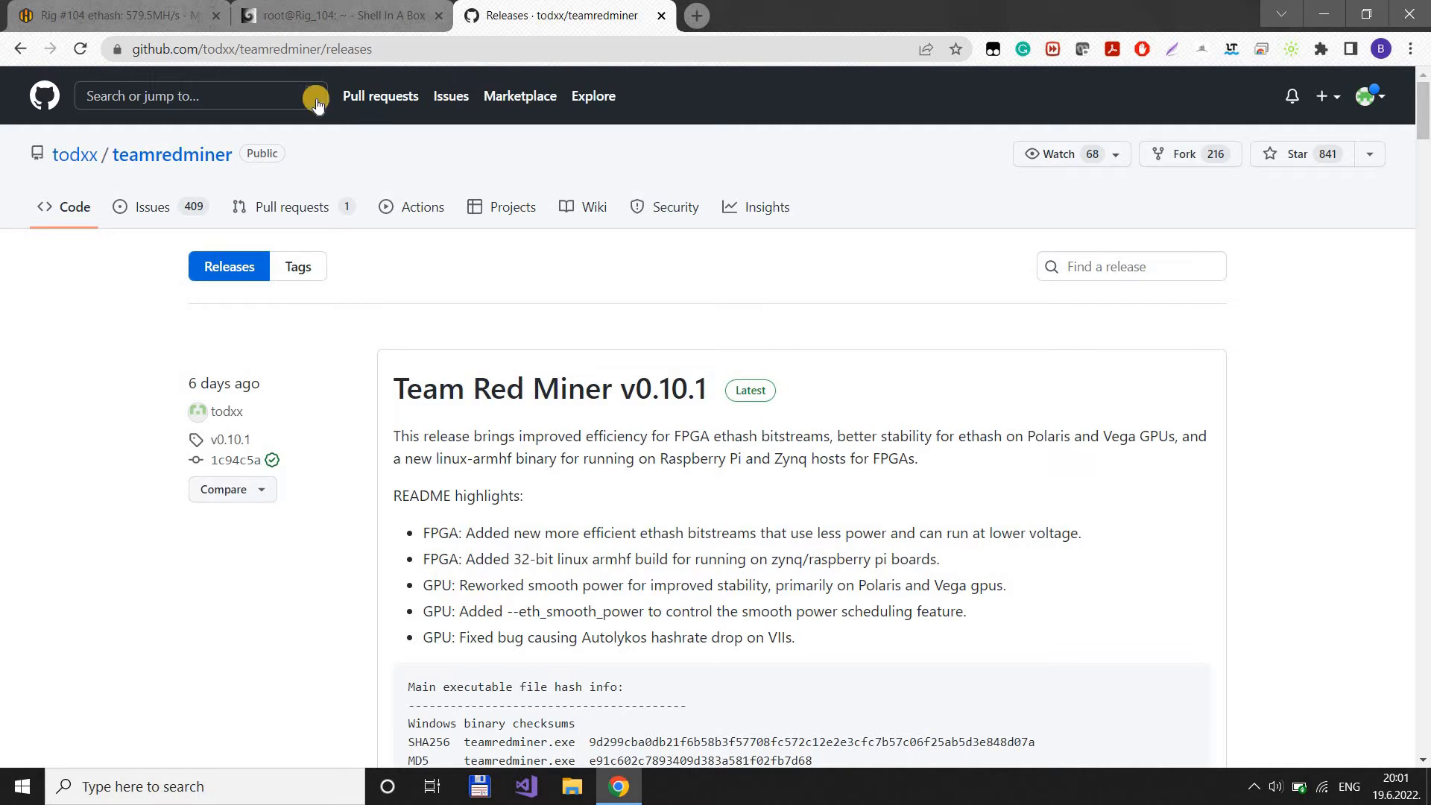
- Reload the Rig #104 dashboard and bring the eleven-GPU list running teamredminer v0.10.1 into view
{"action": "left_click", "coordinate": [109, 15]}
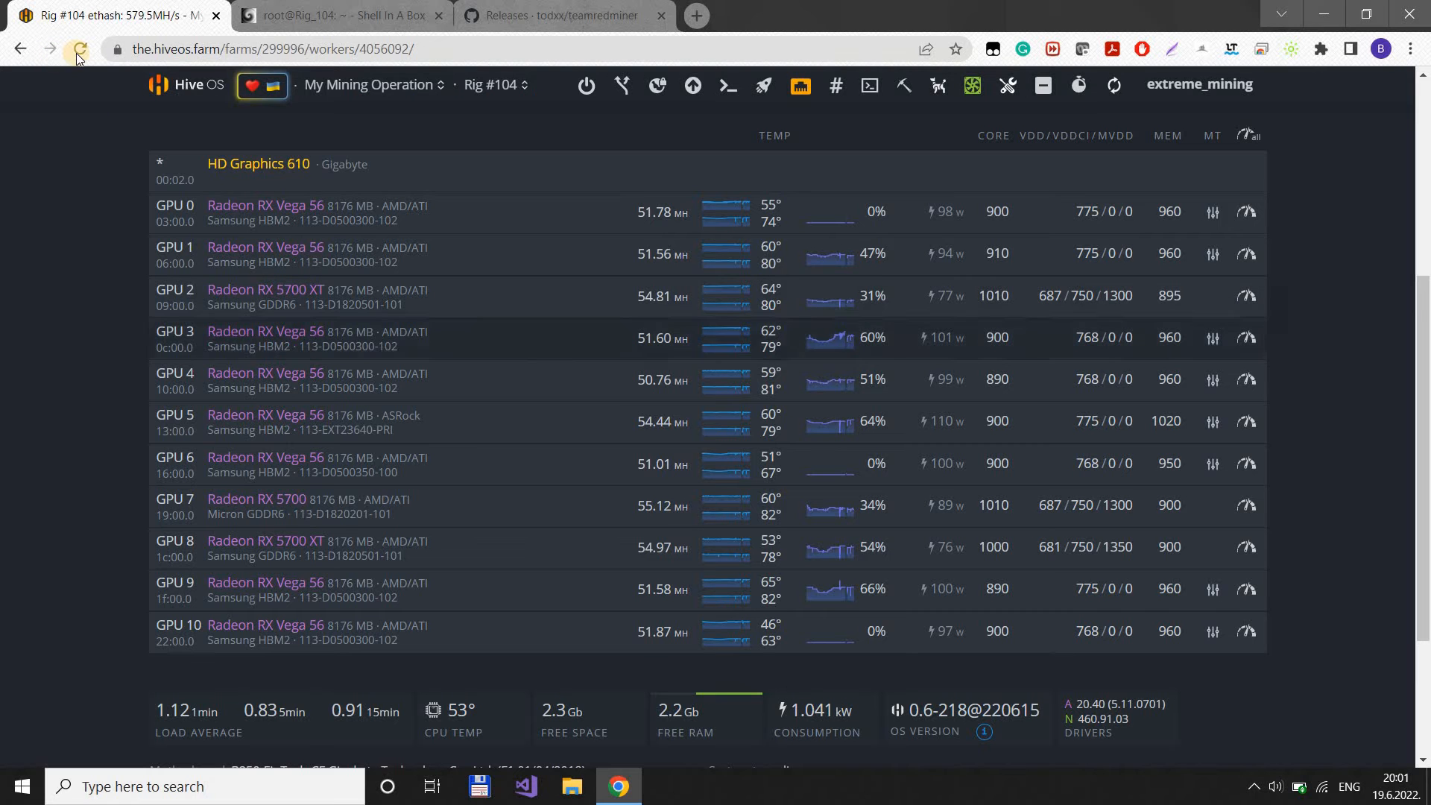
{"action": "left_click", "coordinate": [78, 50]}
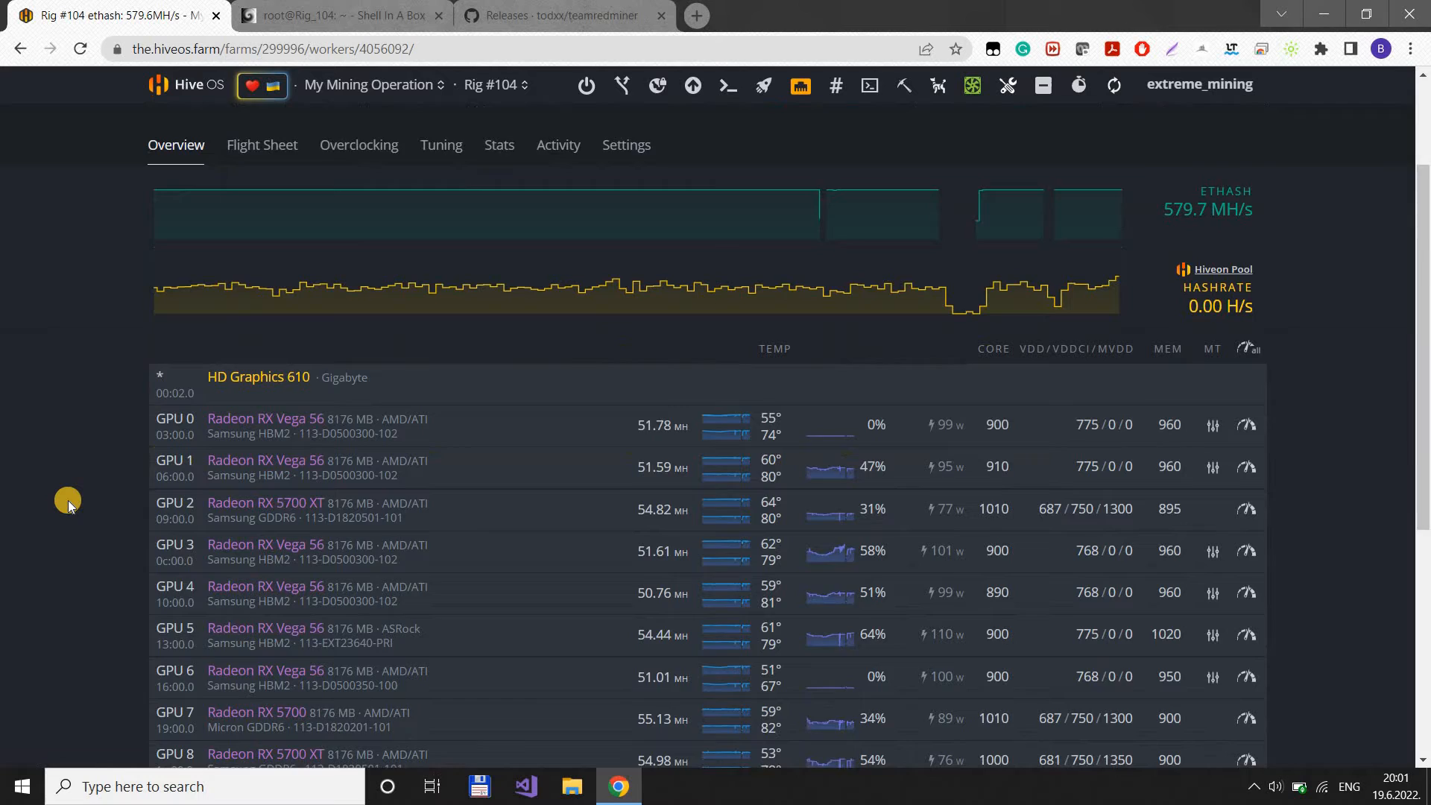
{"action": "scroll", "scroll_direction": "down", "scroll_amount": 3}
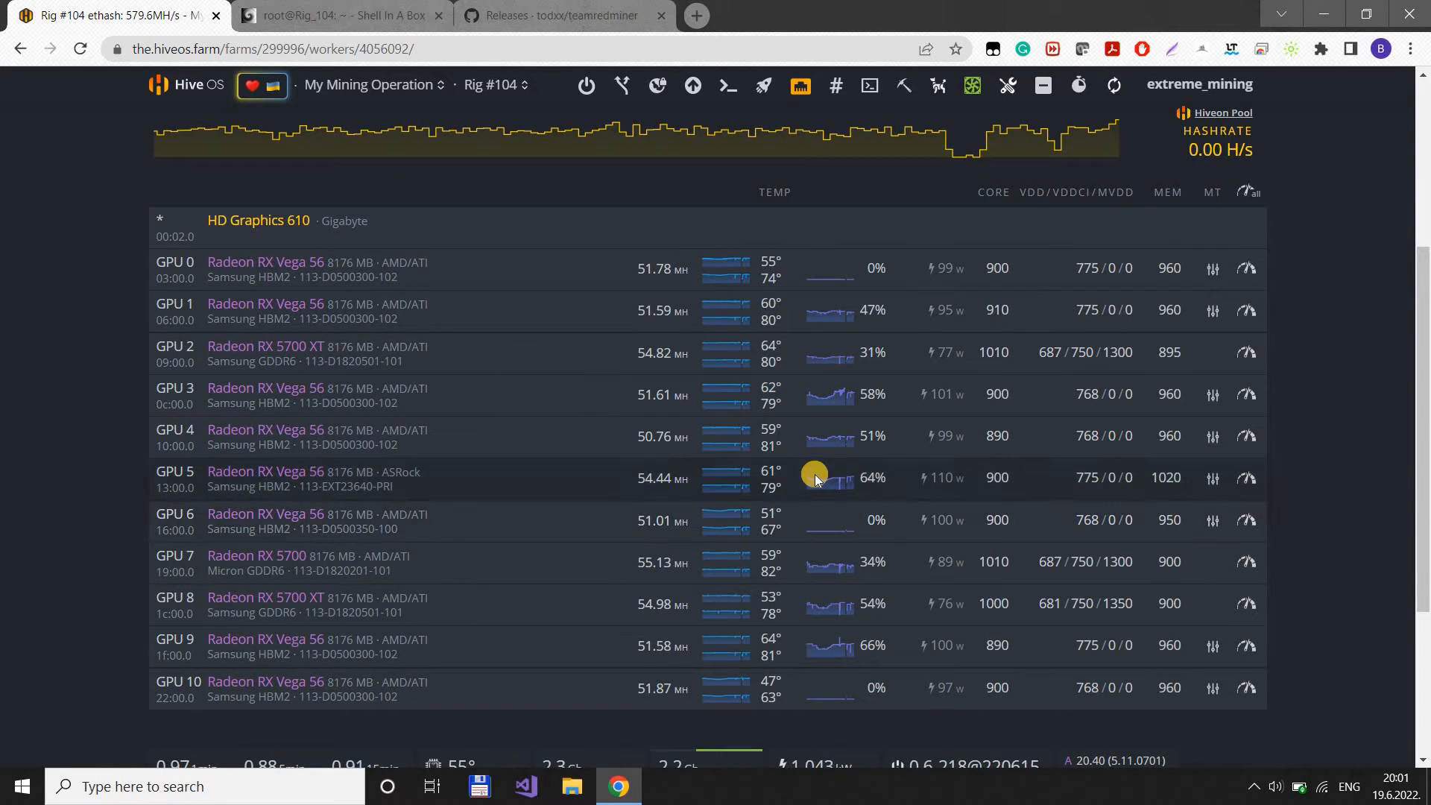
{"action": "mouse_move", "coordinate": [1138, 465]}
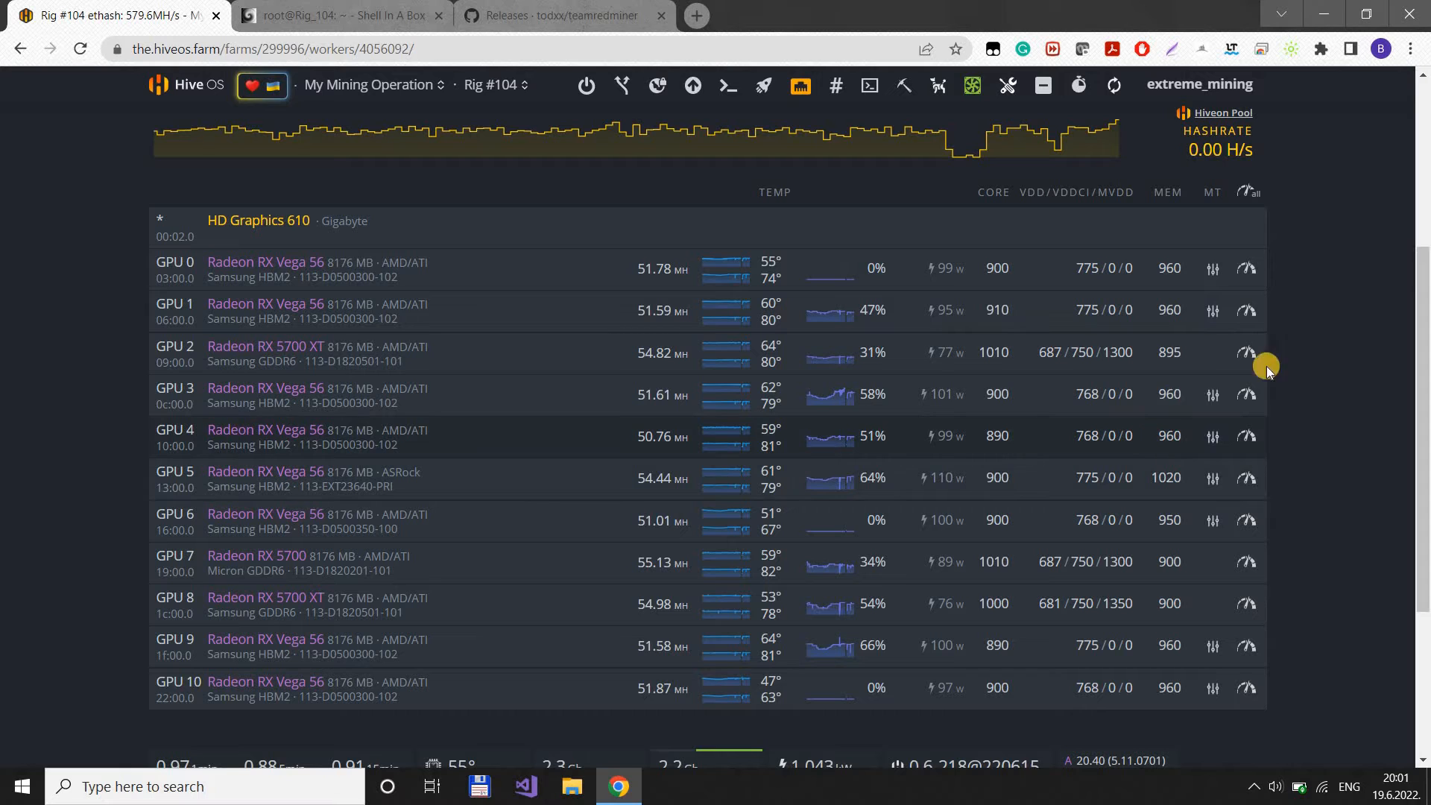
{"action": "mouse_move", "coordinate": [1307, 374]}
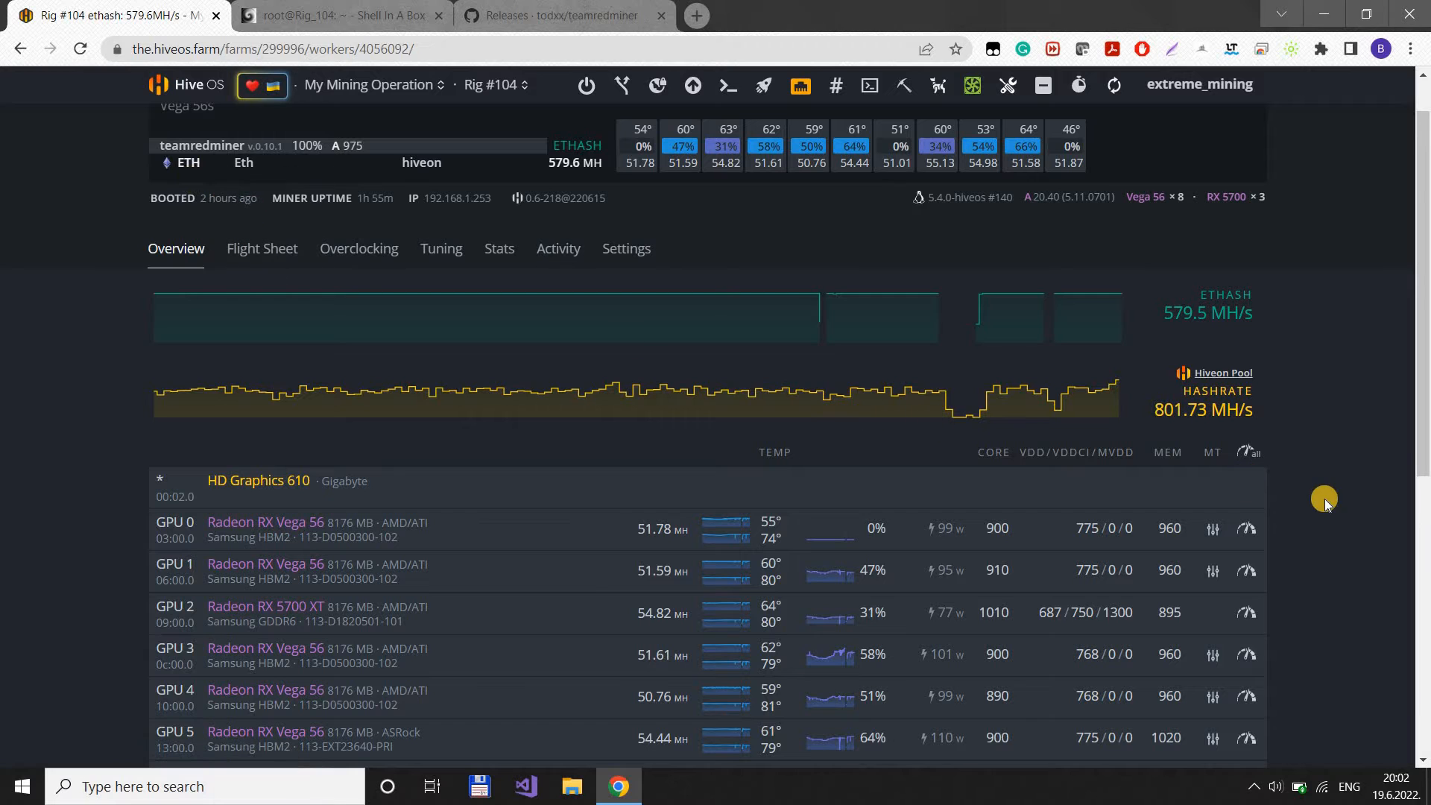
{"action": "scroll", "scroll_direction": "down", "scroll_amount": 3}
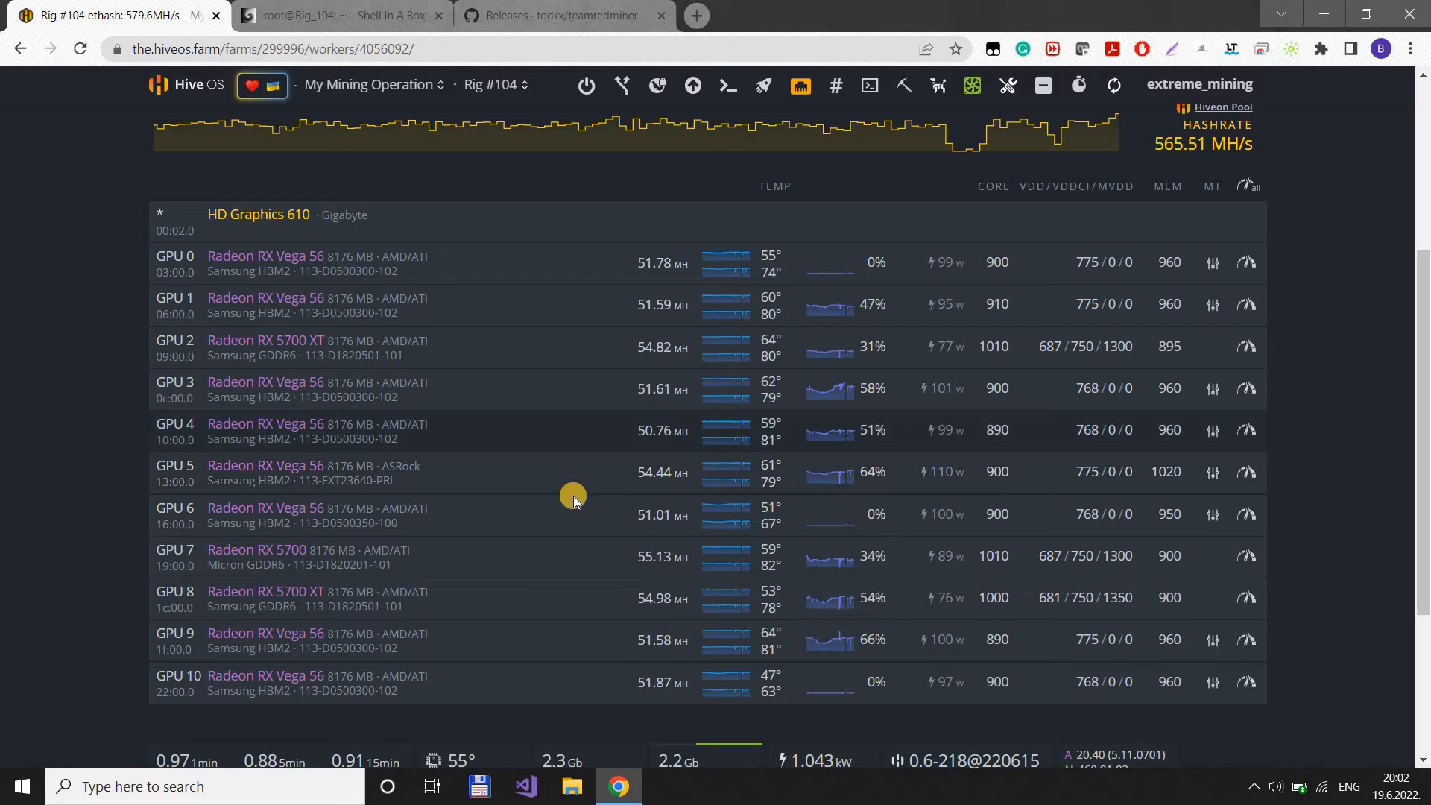
{"action": "mouse_move", "coordinate": [1075, 671]}
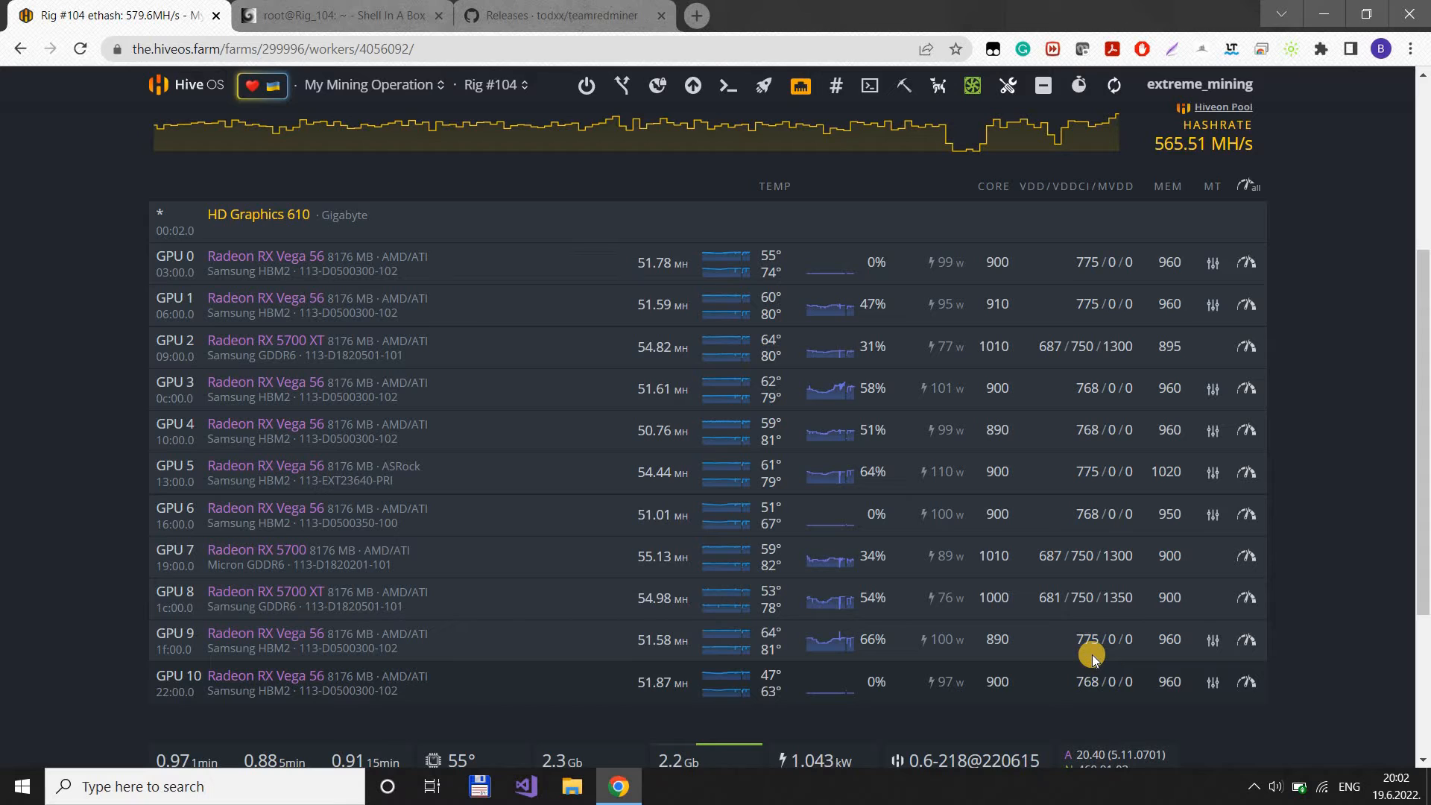
{"action": "mouse_move", "coordinate": [1096, 437]}
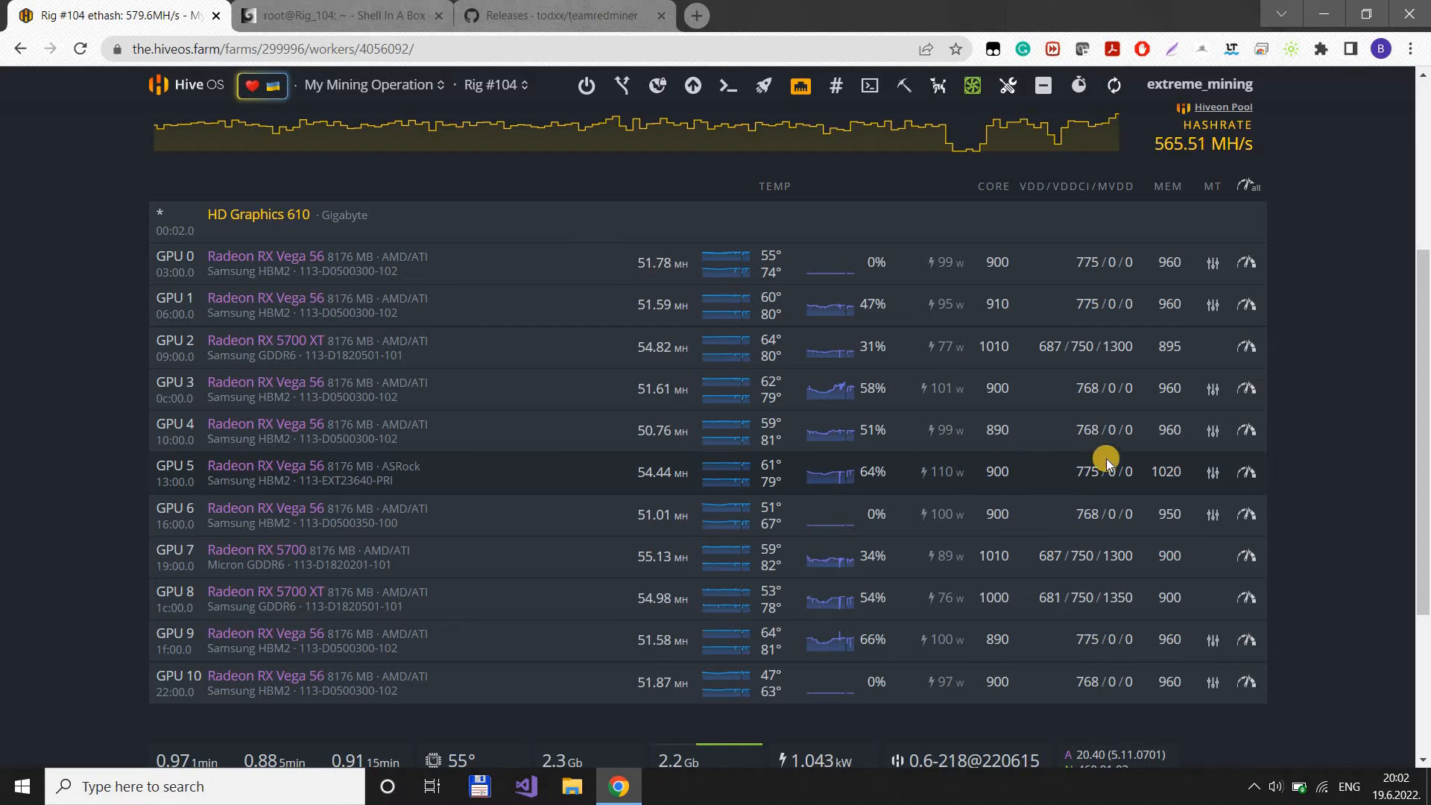
{"action": "mouse_move", "coordinate": [1178, 425]}
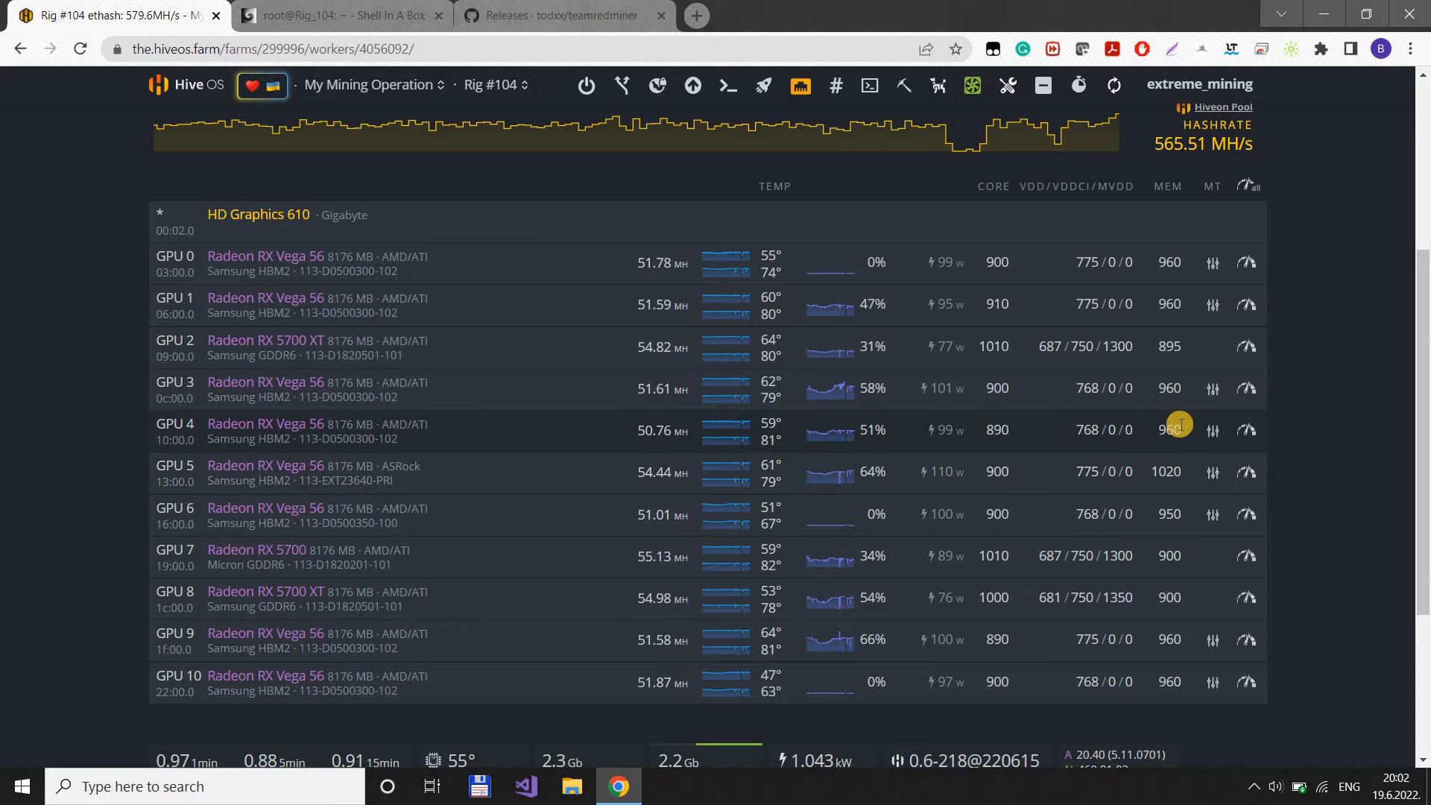
{"action": "mouse_move", "coordinate": [1148, 484]}
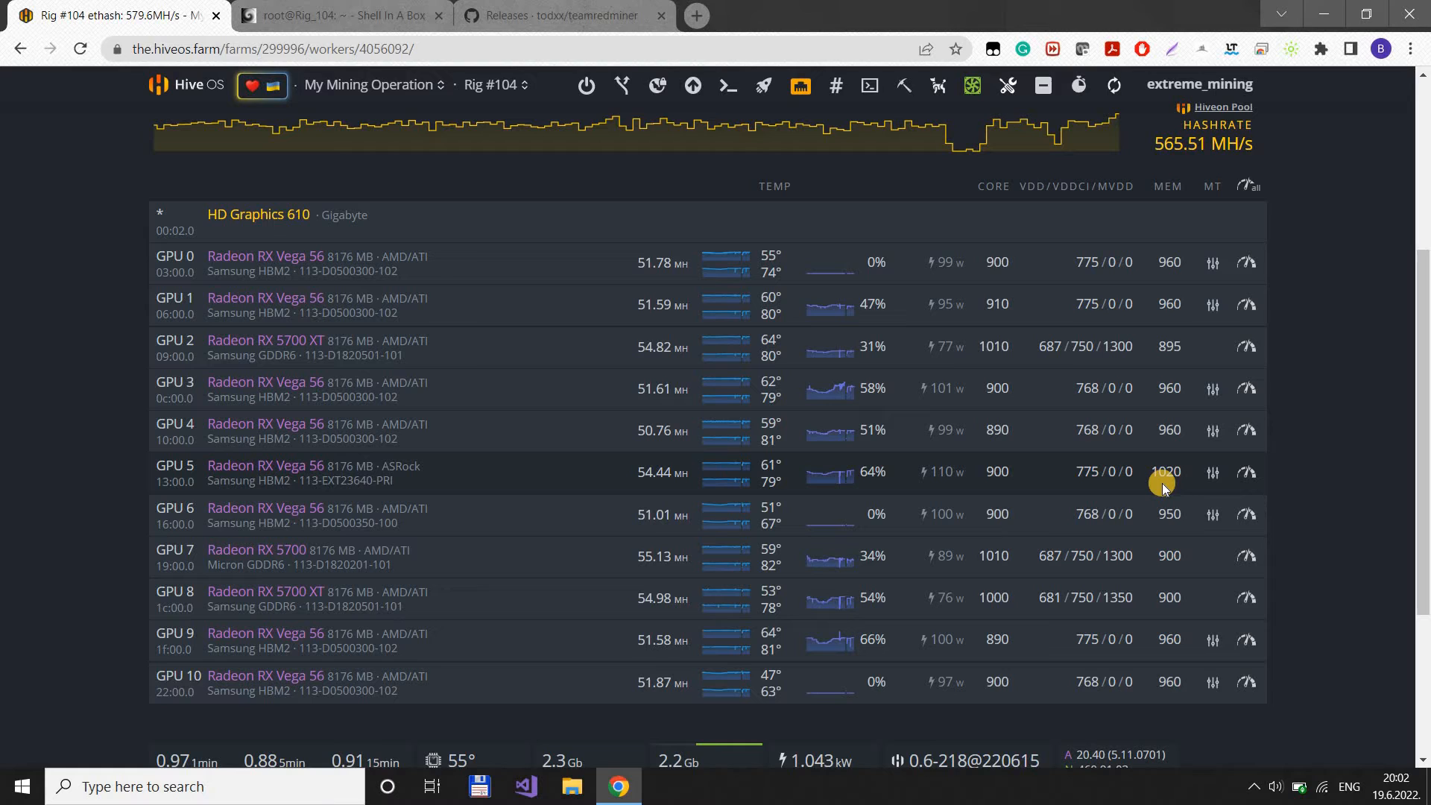
{"action": "mouse_move", "coordinate": [931, 482]}
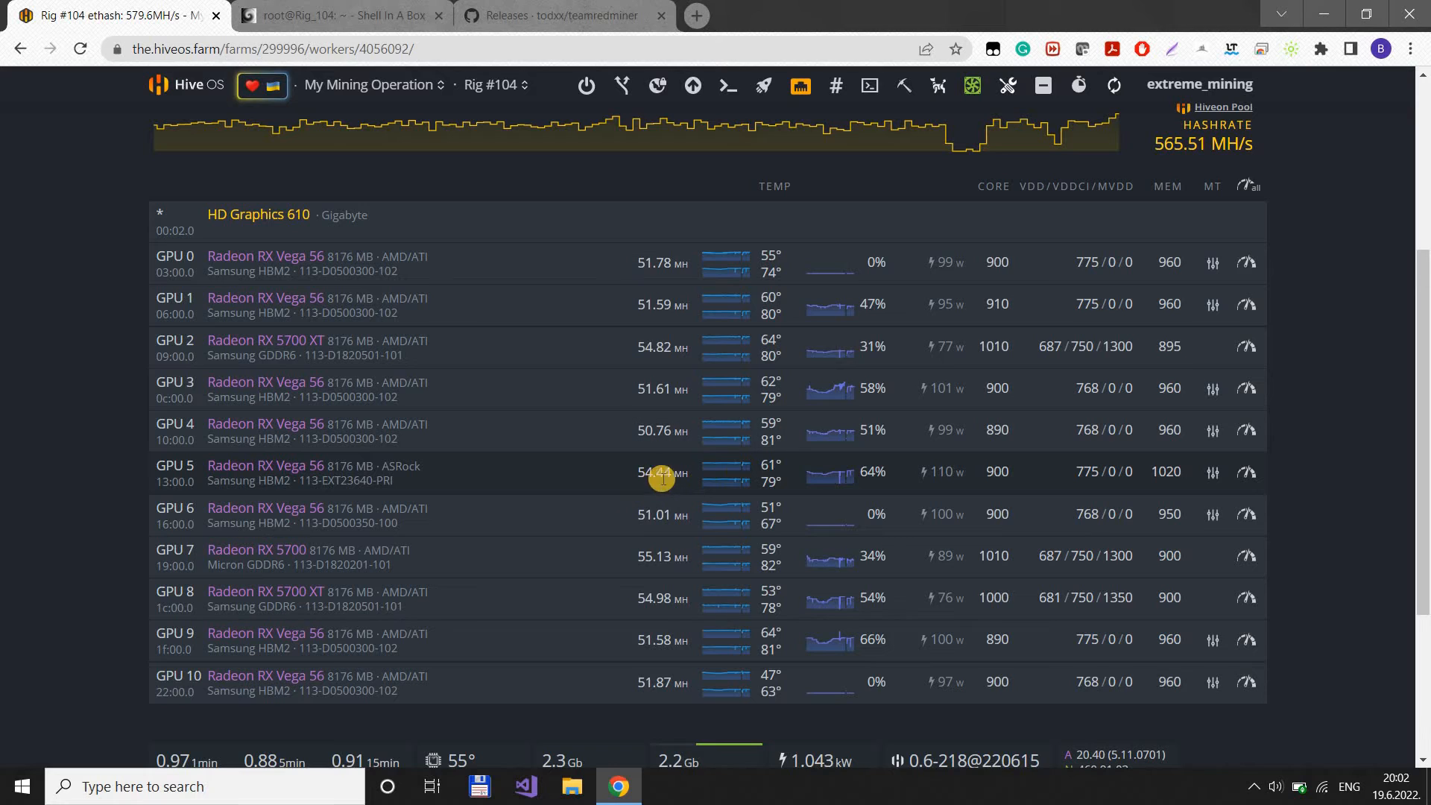
{"action": "mouse_move", "coordinate": [1178, 473]}
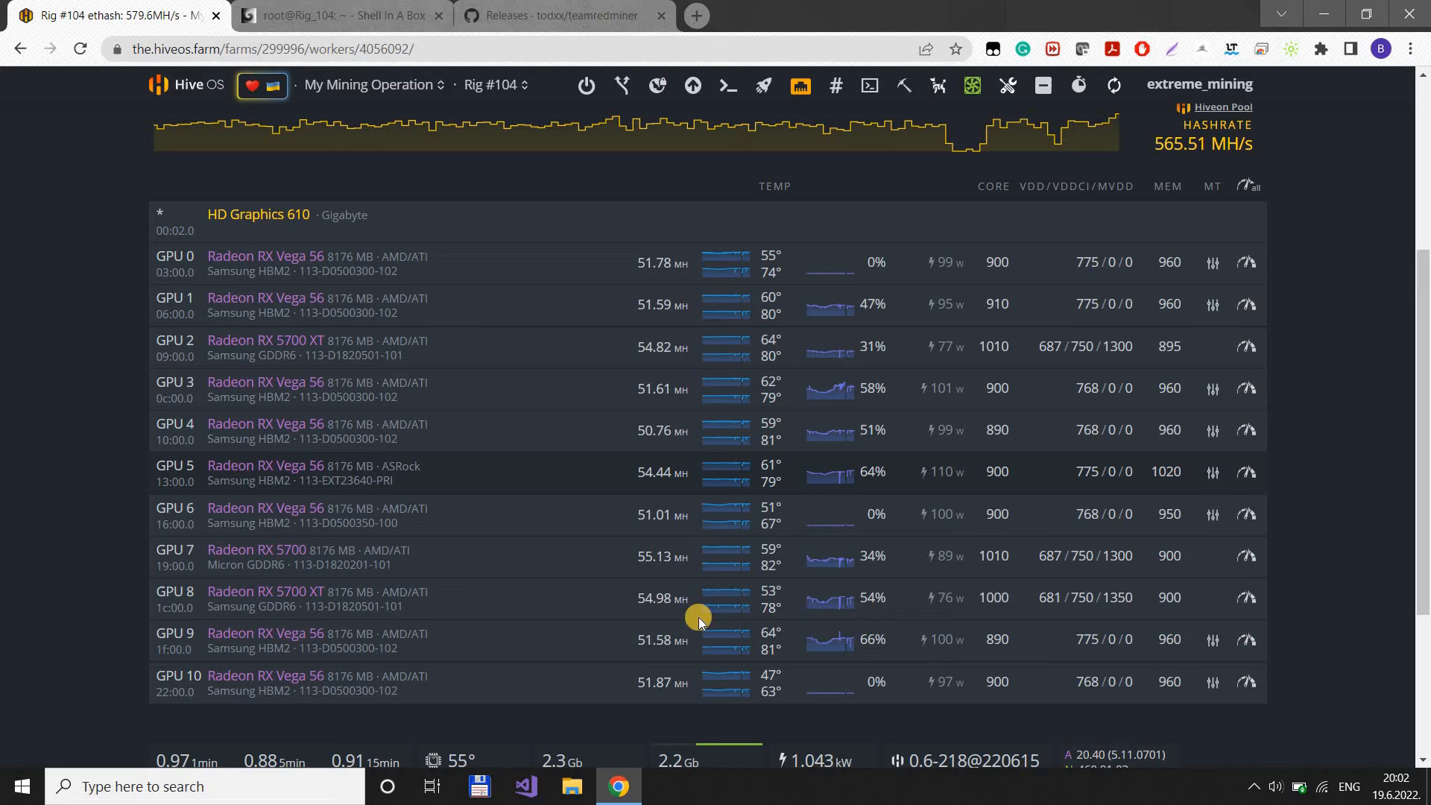
{"action": "mouse_move", "coordinate": [642, 306]}
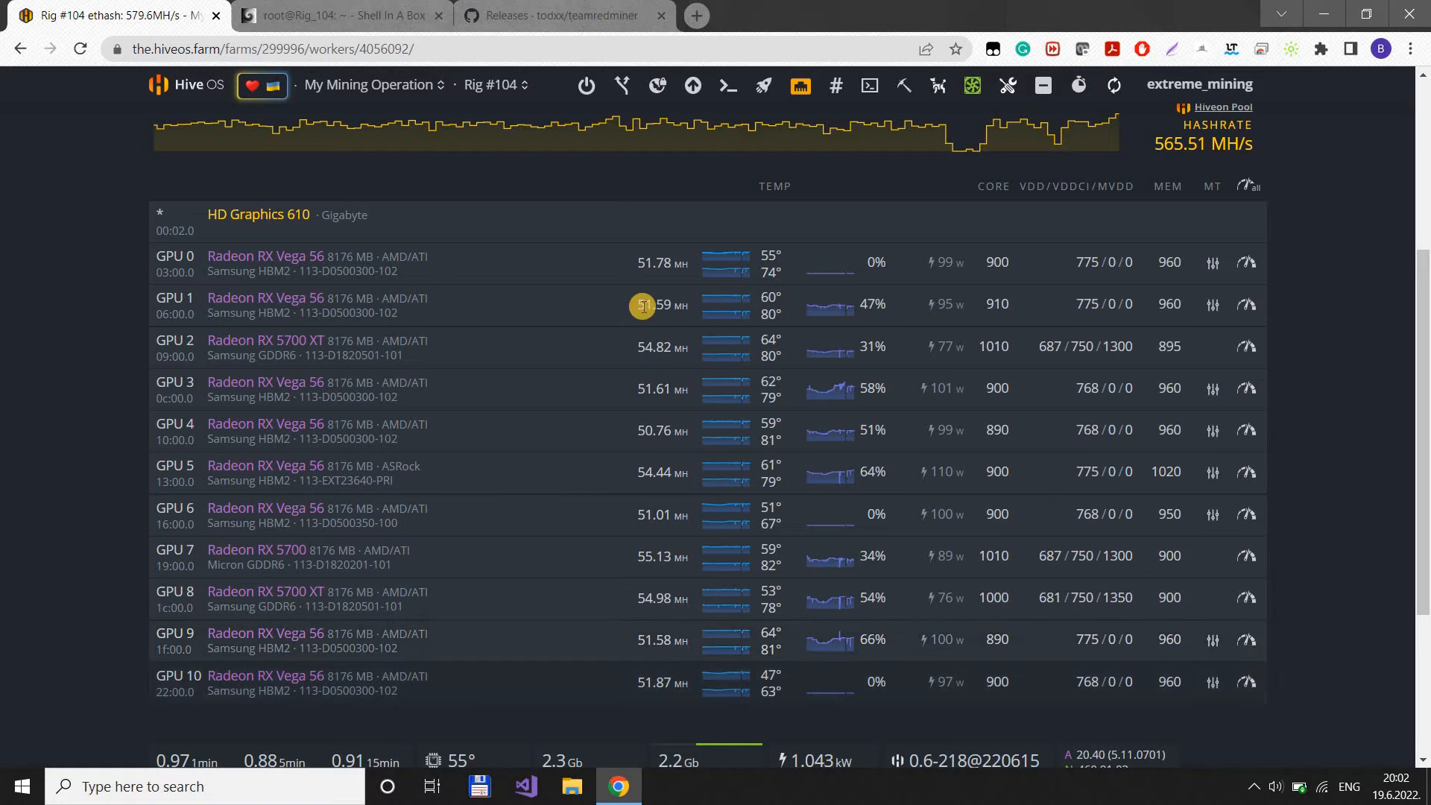
{"action": "mouse_move", "coordinate": [1246, 489]}
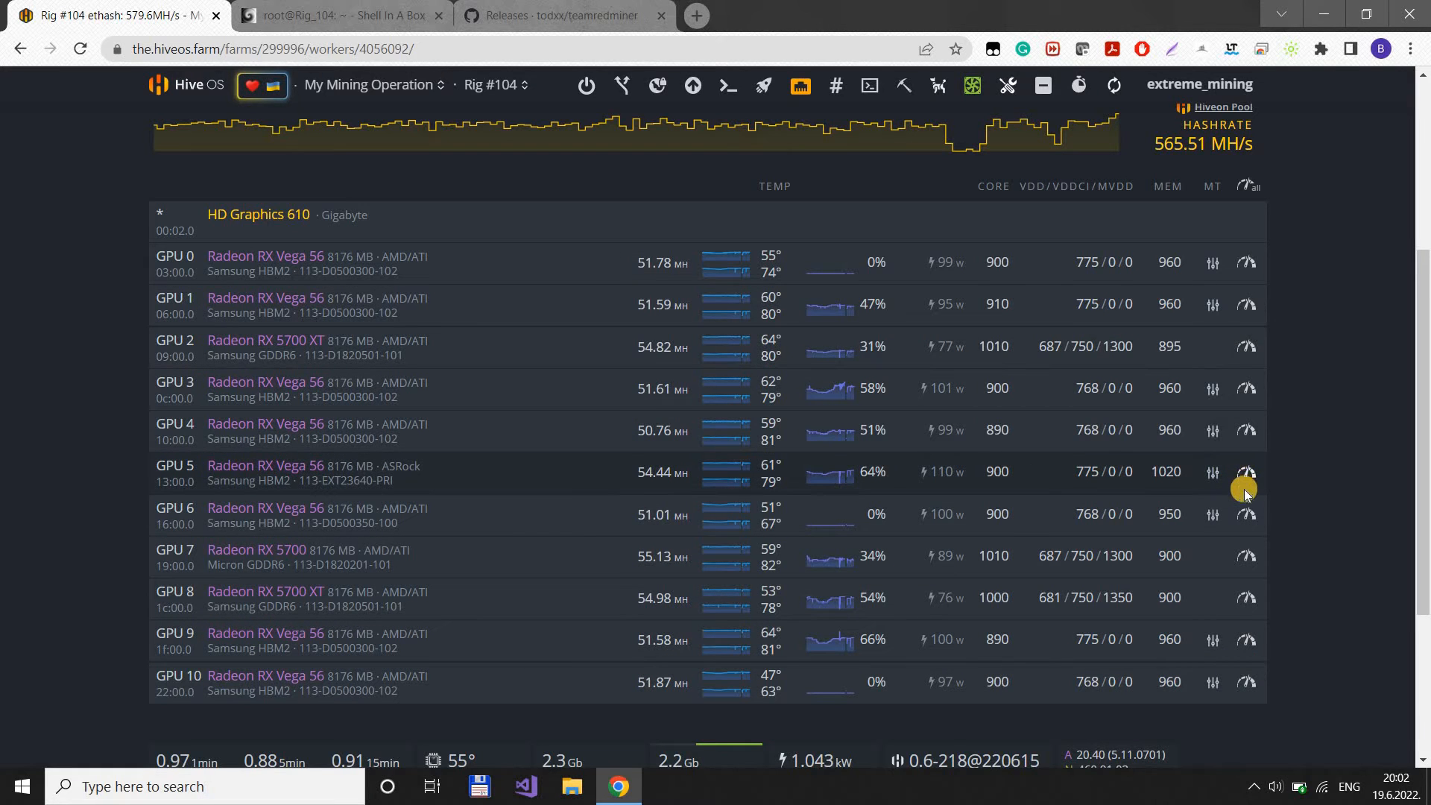
{"action": "mouse_move", "coordinate": [1247, 431]}
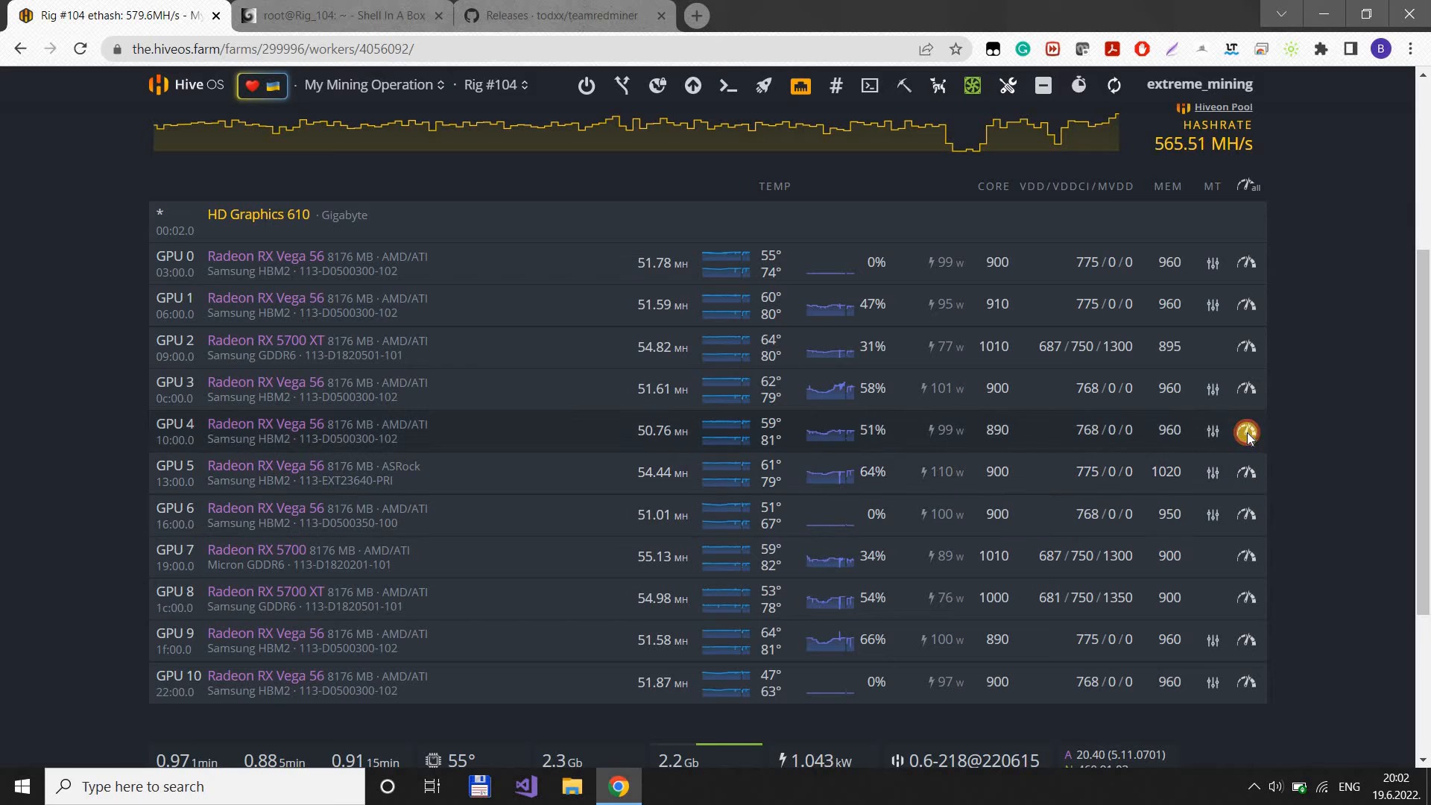
- Show GPU 4's overclock settings: memory 960, aggressive undervolting and an amdmemtweak timing string
{"action": "left_click", "coordinate": [1247, 430]}
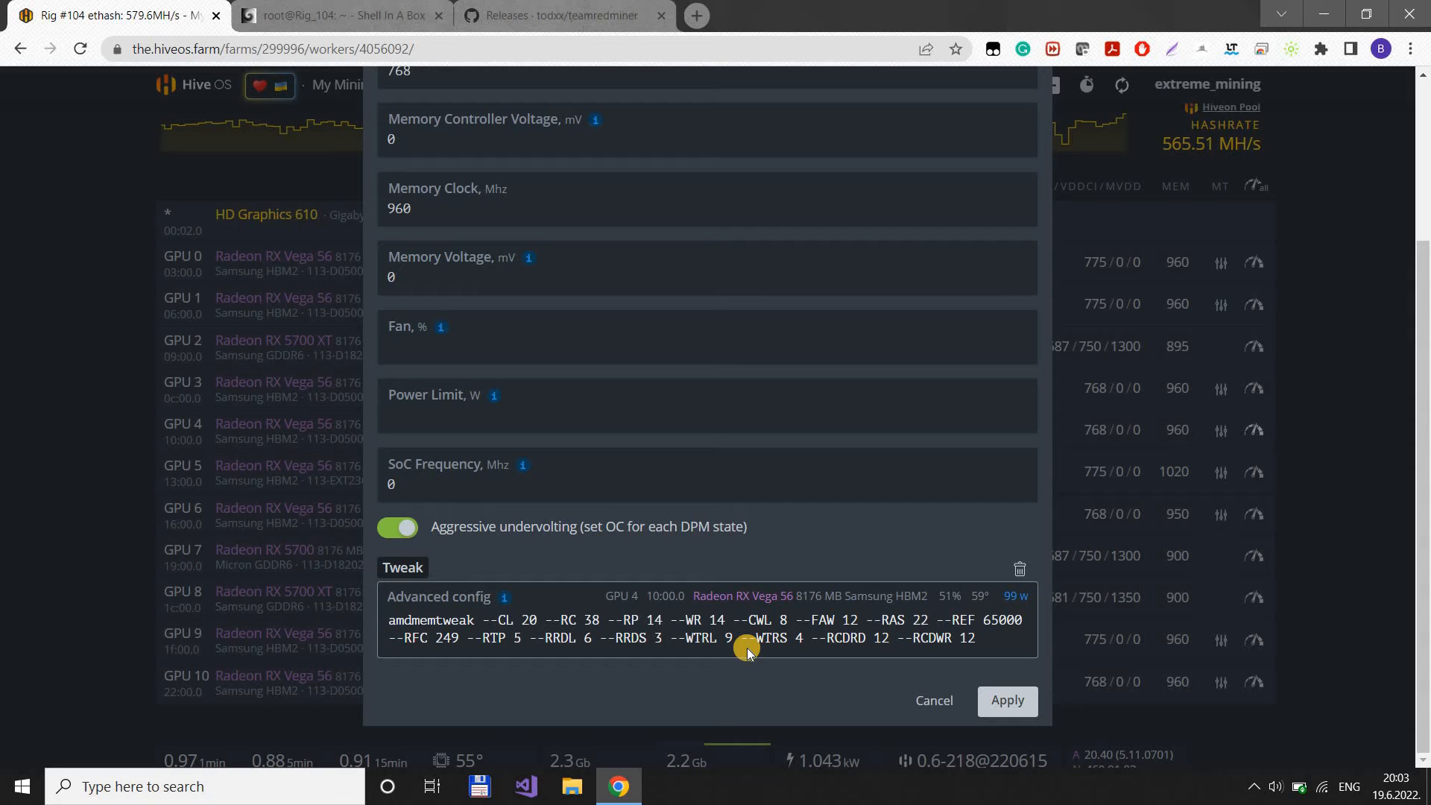
{"action": "mouse_move", "coordinate": [930, 697]}
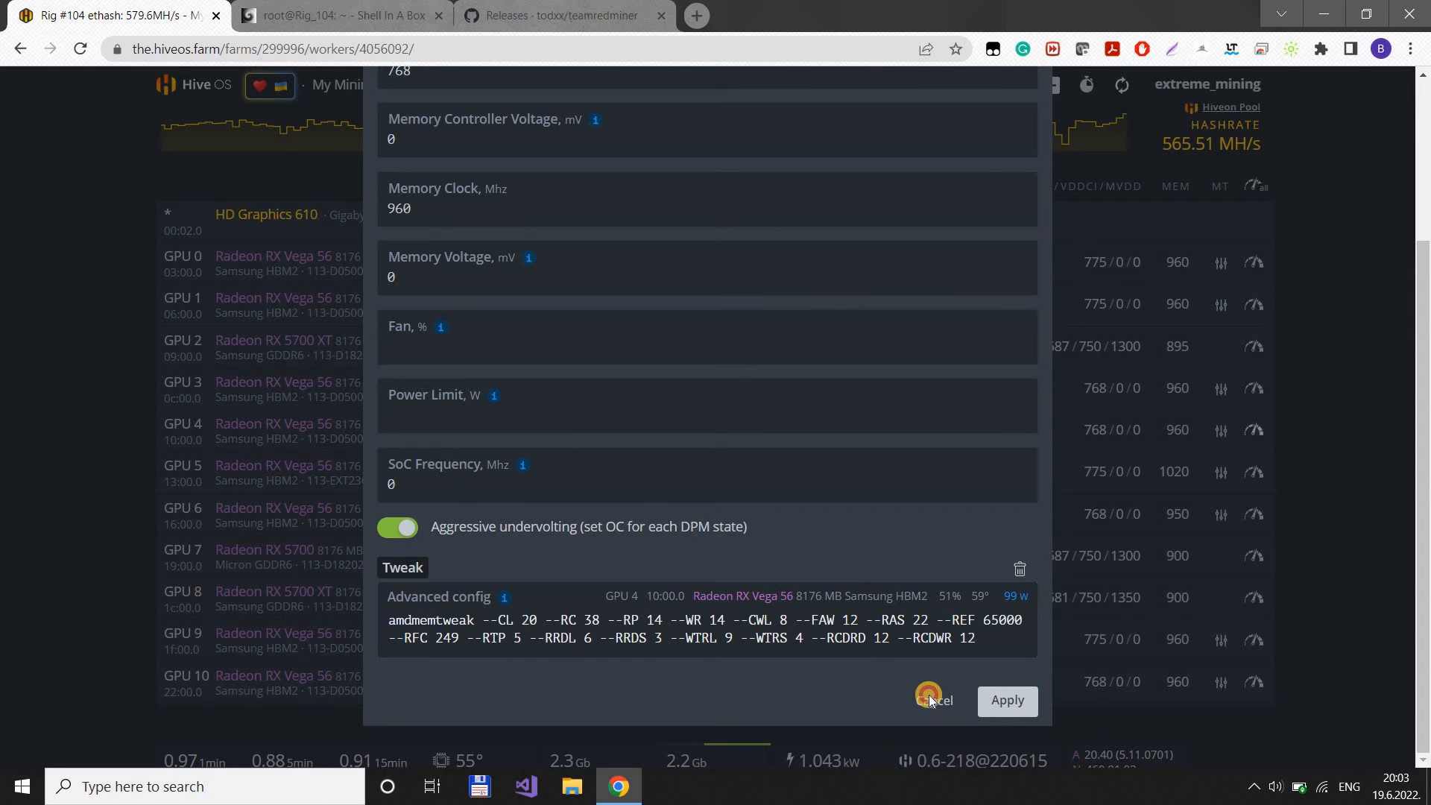
- Leave GPU 4's settings unchanged and review the TeamRedMiner config on Rig #104's flight sheet
{"action": "left_click", "coordinate": [930, 700]}
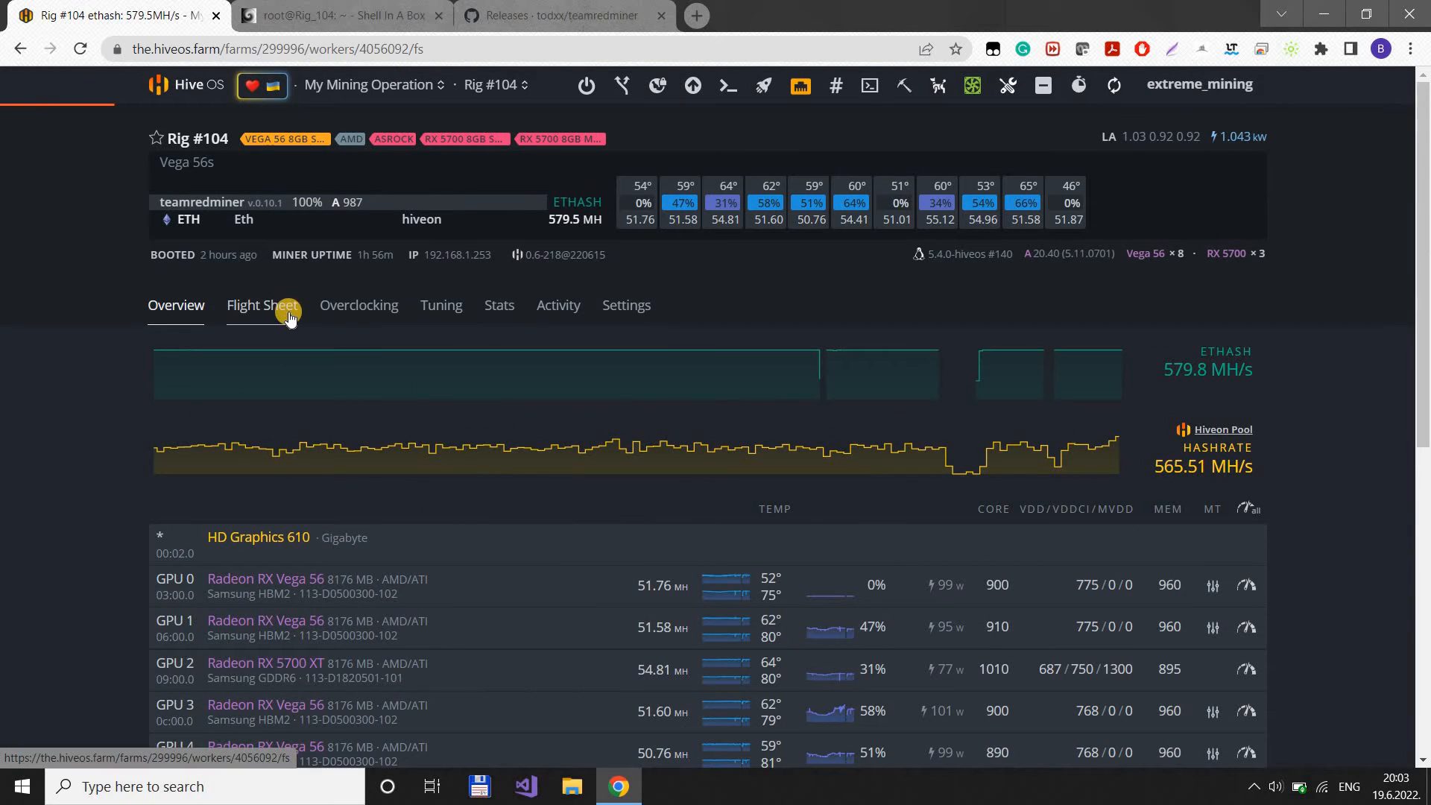
{"action": "left_click", "coordinate": [263, 304]}
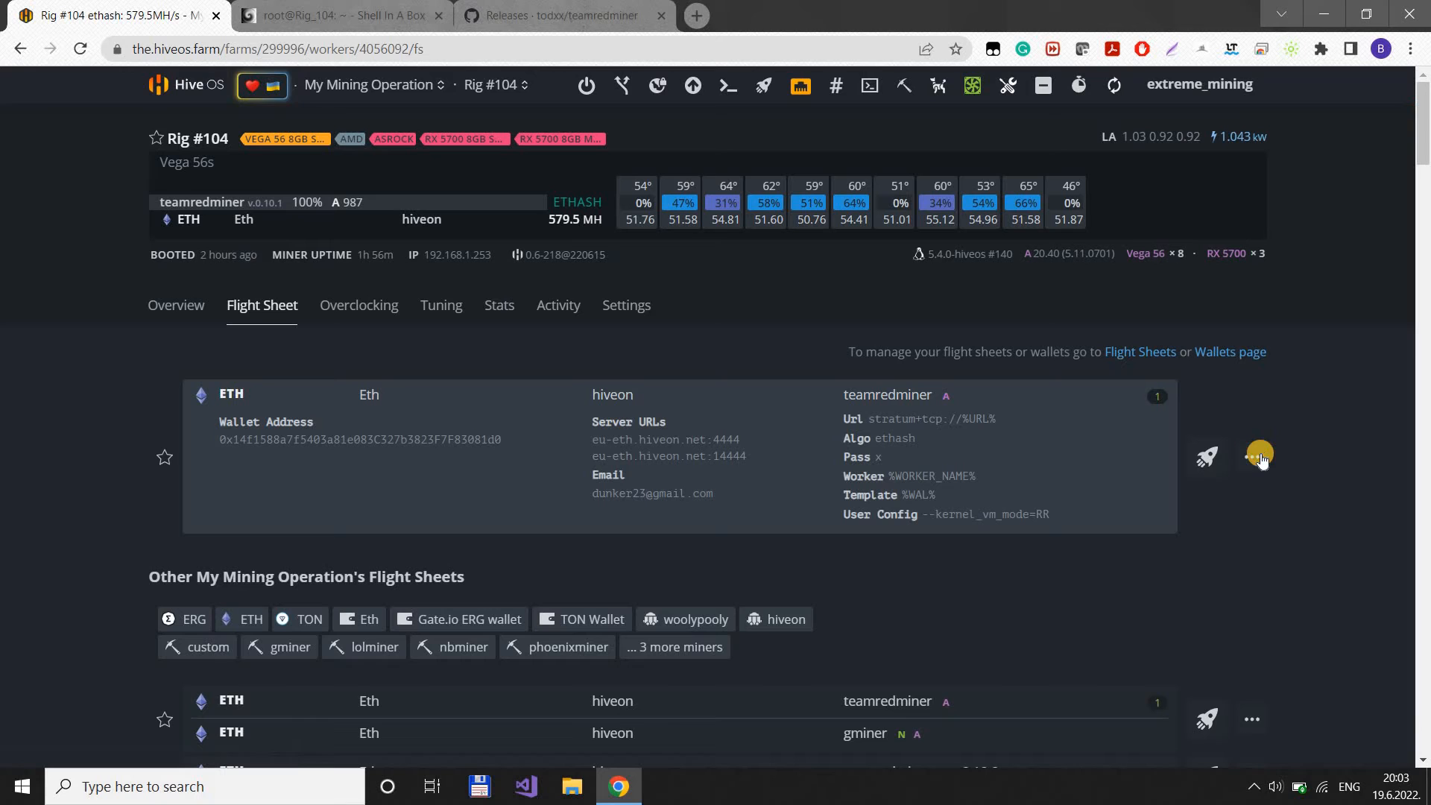
{"action": "left_click", "coordinate": [1260, 457]}
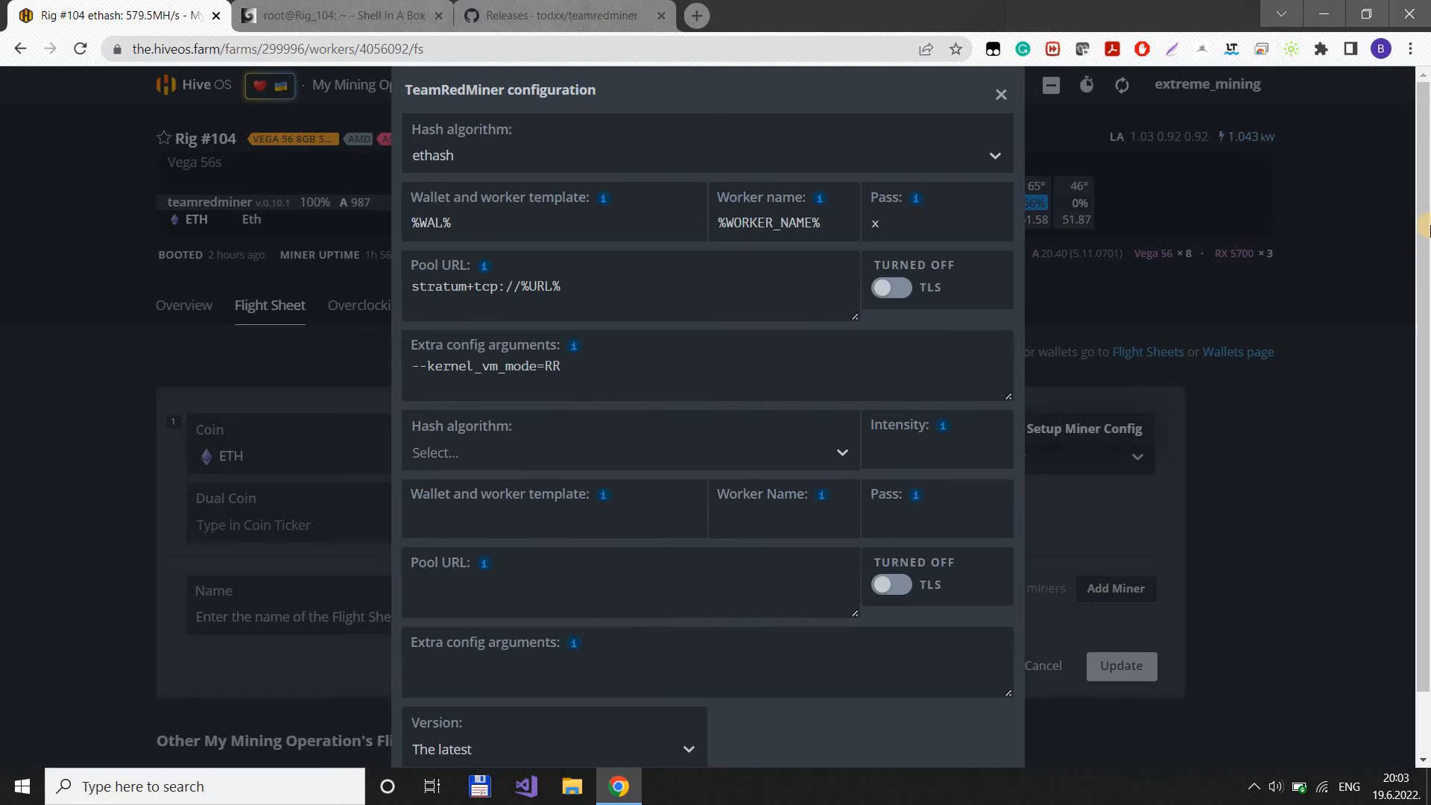
{"action": "scroll", "scroll_direction": "down", "scroll_amount": 3}
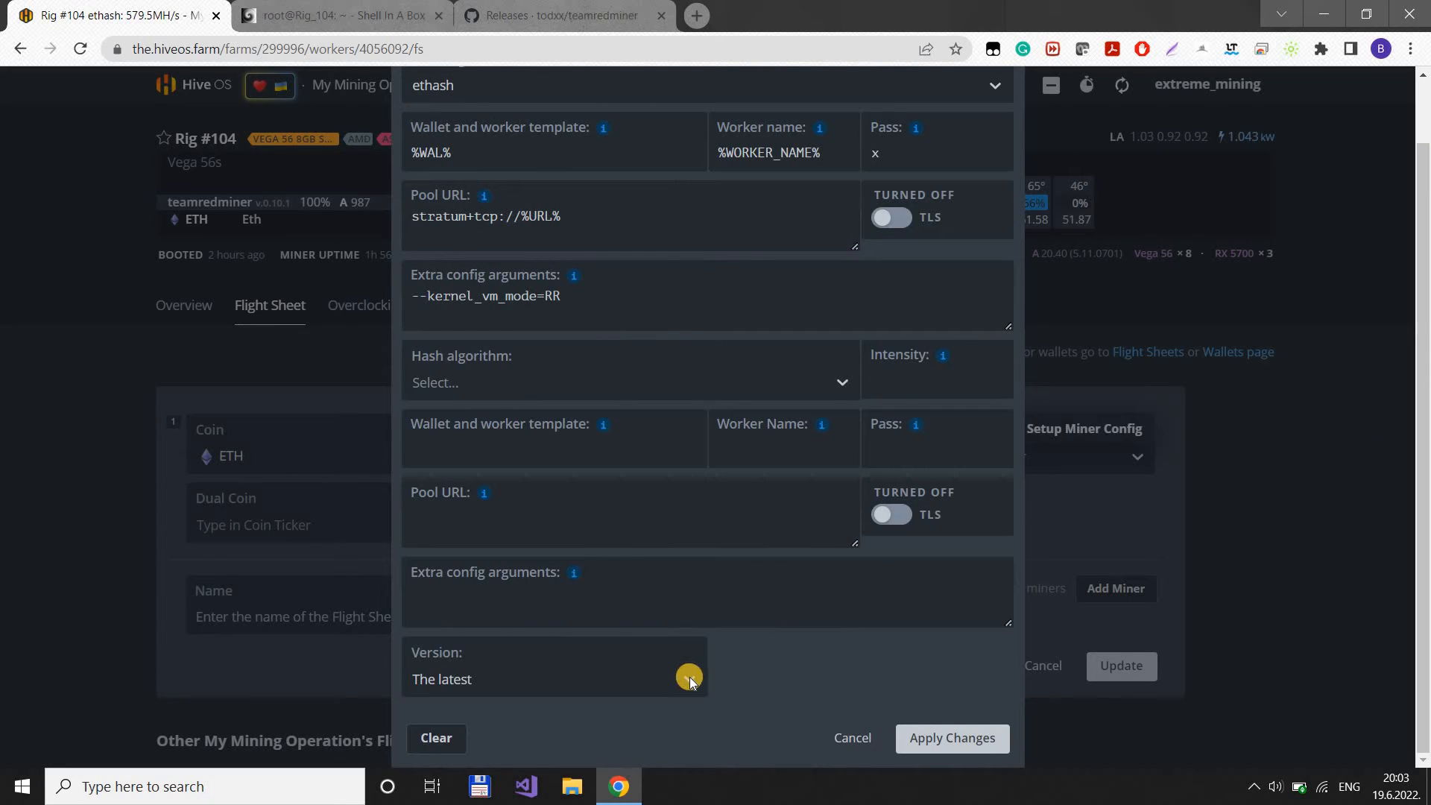
{"action": "left_click", "coordinate": [555, 679]}
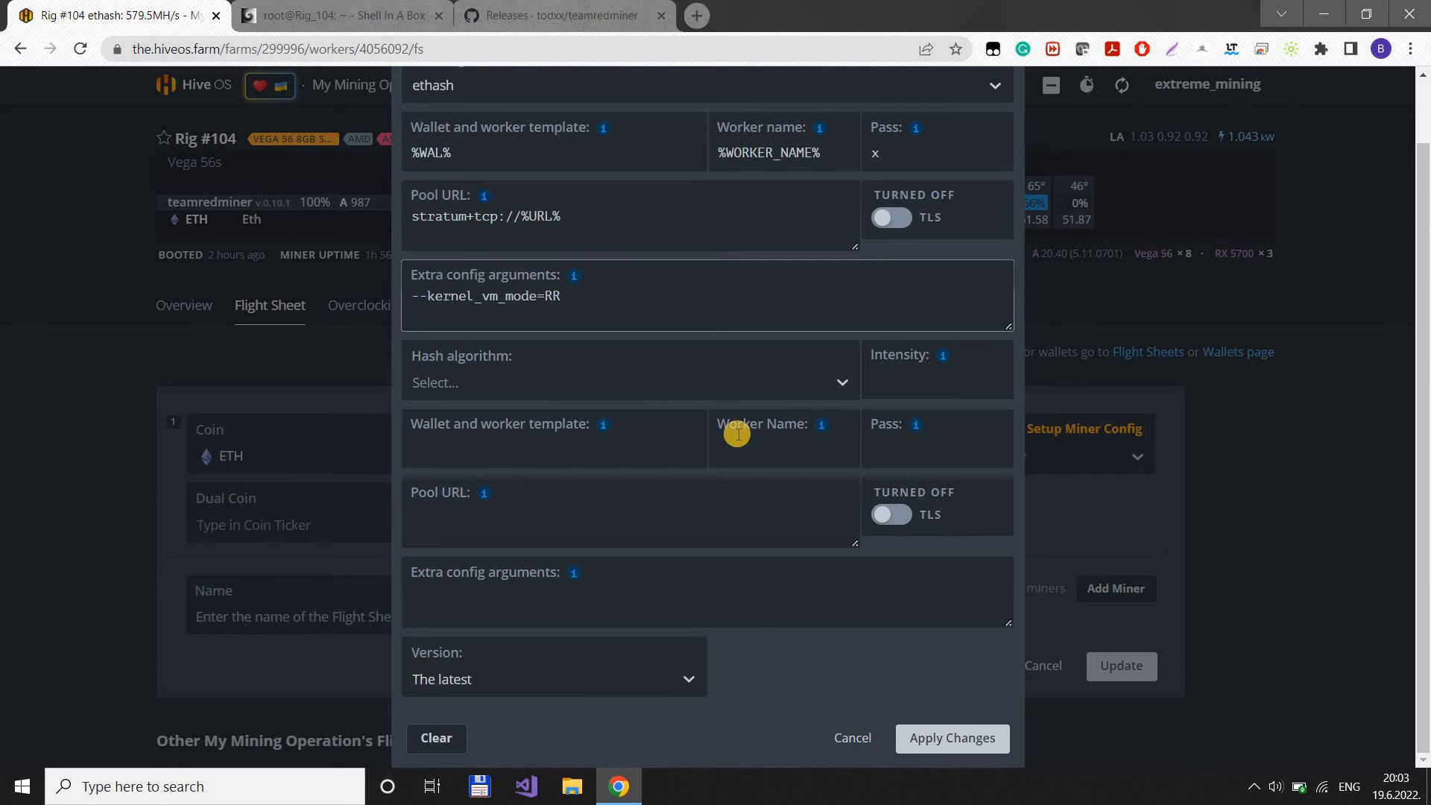
- Discard the miner configuration and flight sheet edits, keeping --kernel_vm_mode=RR as is
{"action": "left_click", "coordinate": [851, 738]}
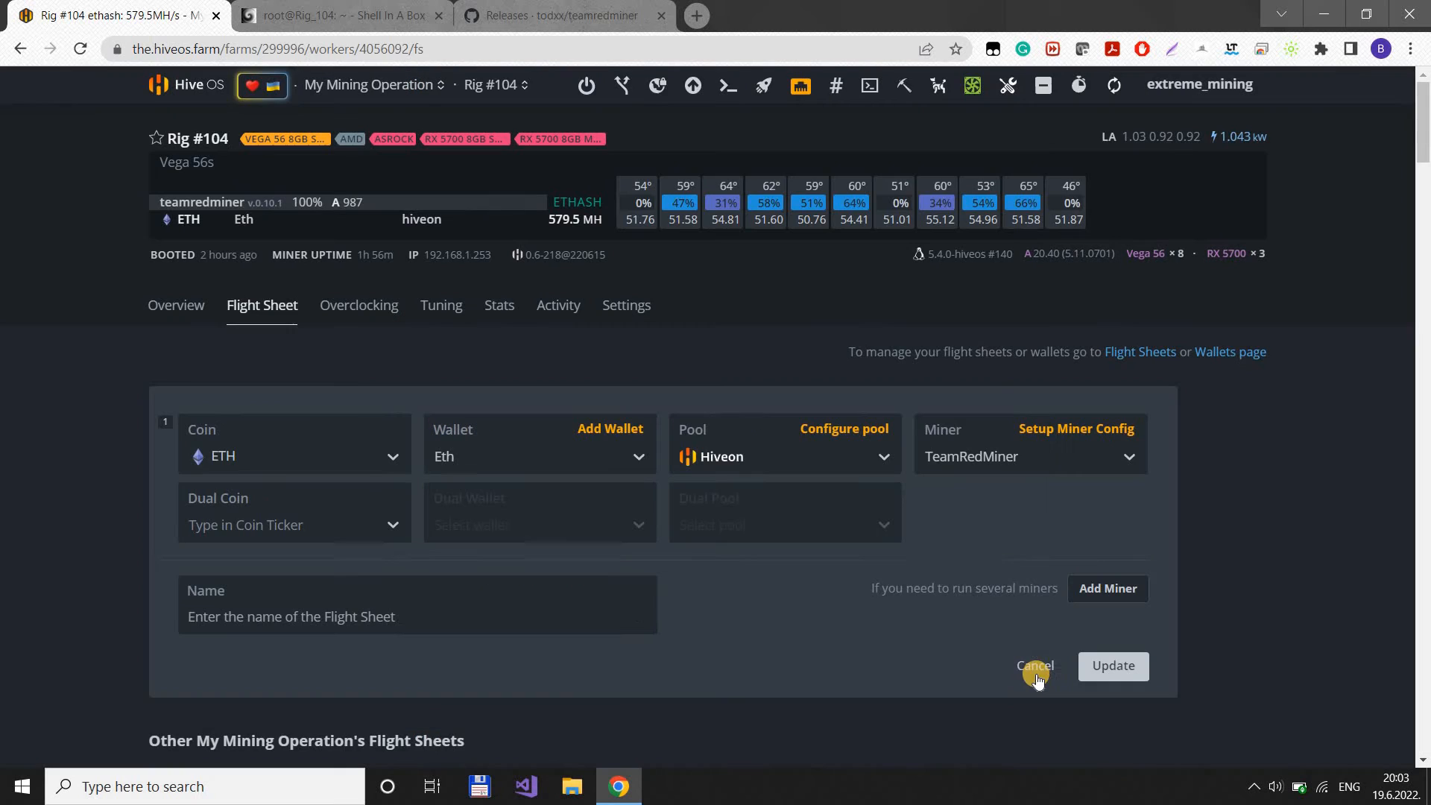
{"action": "left_click", "coordinate": [1035, 665]}
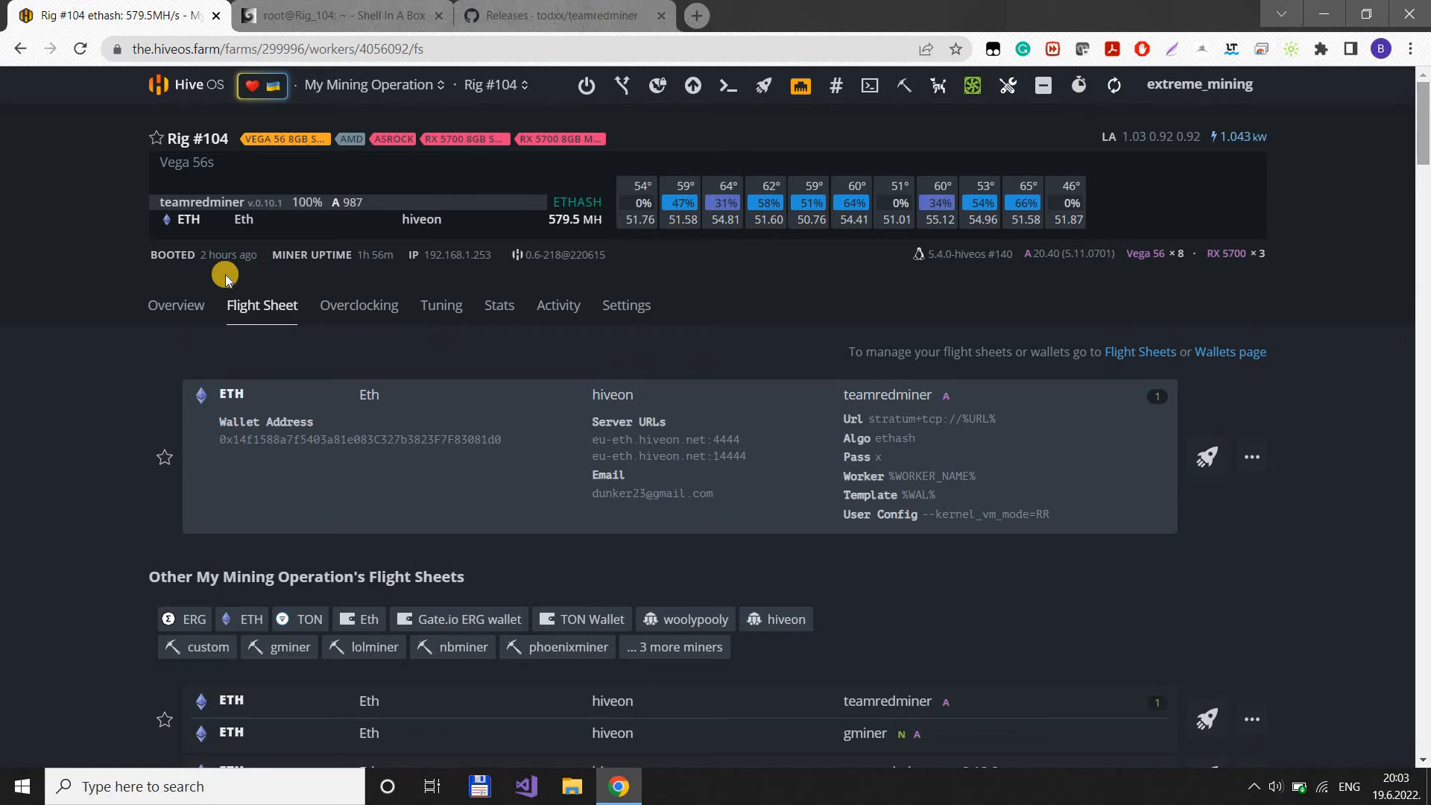
- Review Rig #104's overview of Vega 56 and RX 5700 GPUs, then show the farm's rig list
{"action": "left_click", "coordinate": [183, 304]}
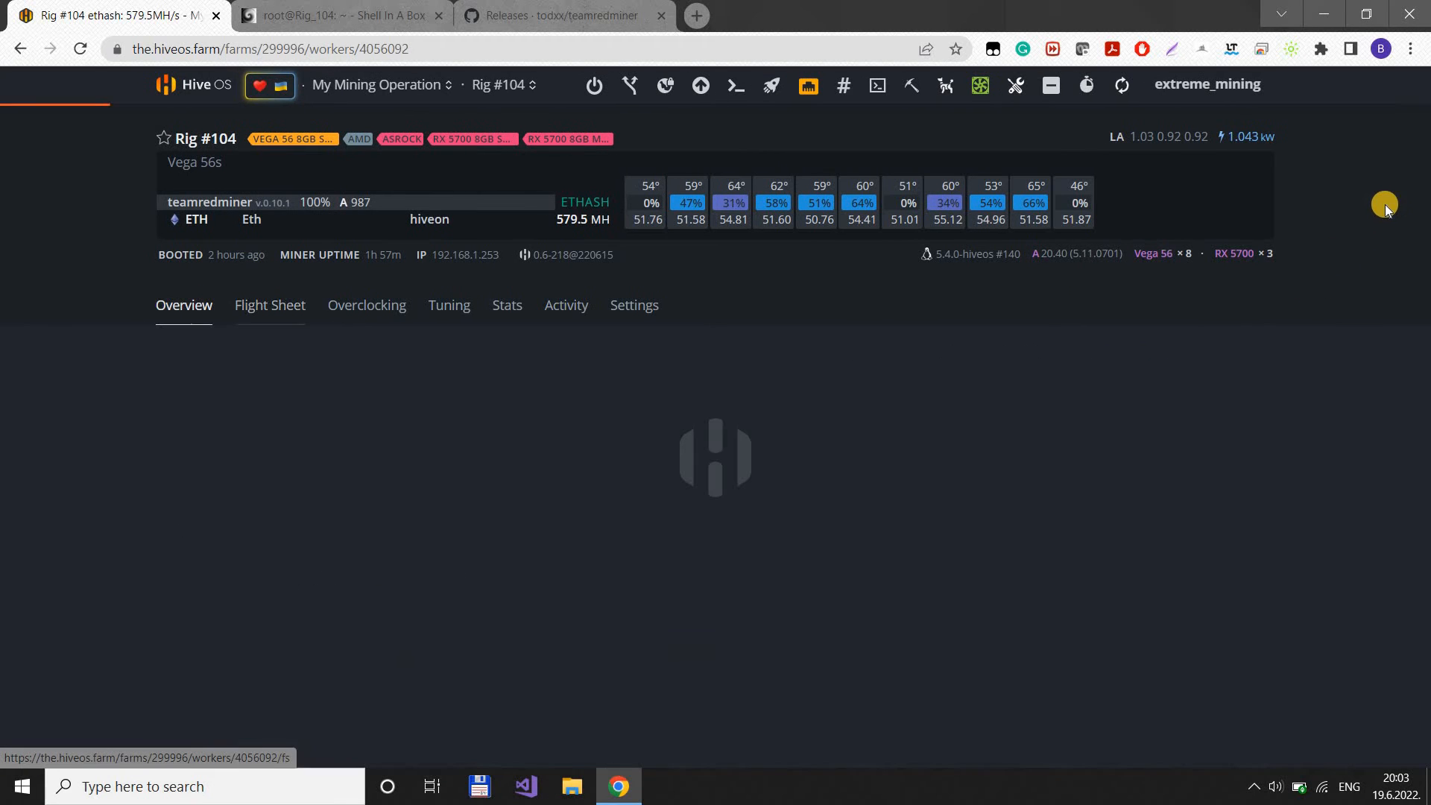
{"action": "scroll", "scroll_direction": "down", "scroll_amount": 3}
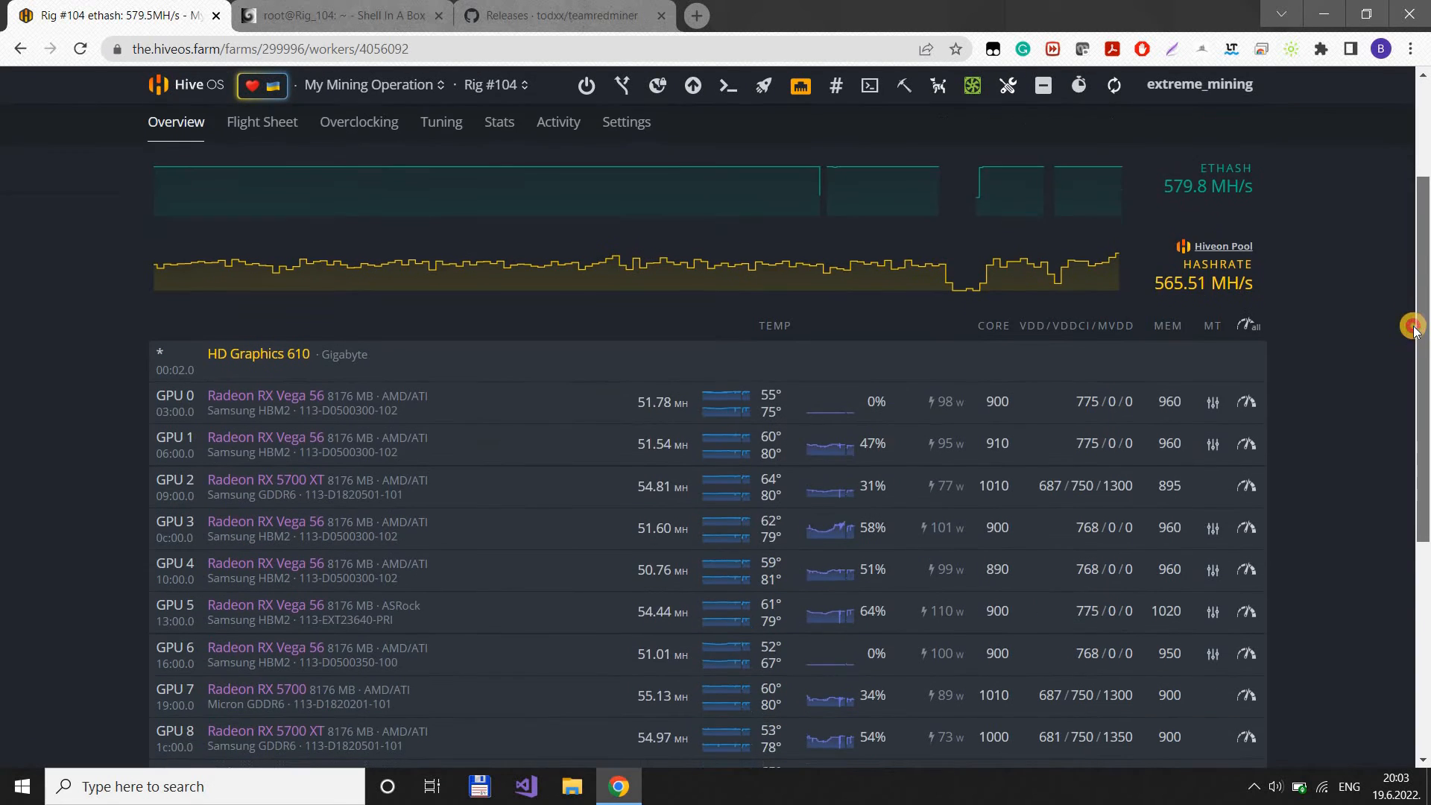
{"action": "scroll", "scroll_direction": "down", "scroll_amount": 3}
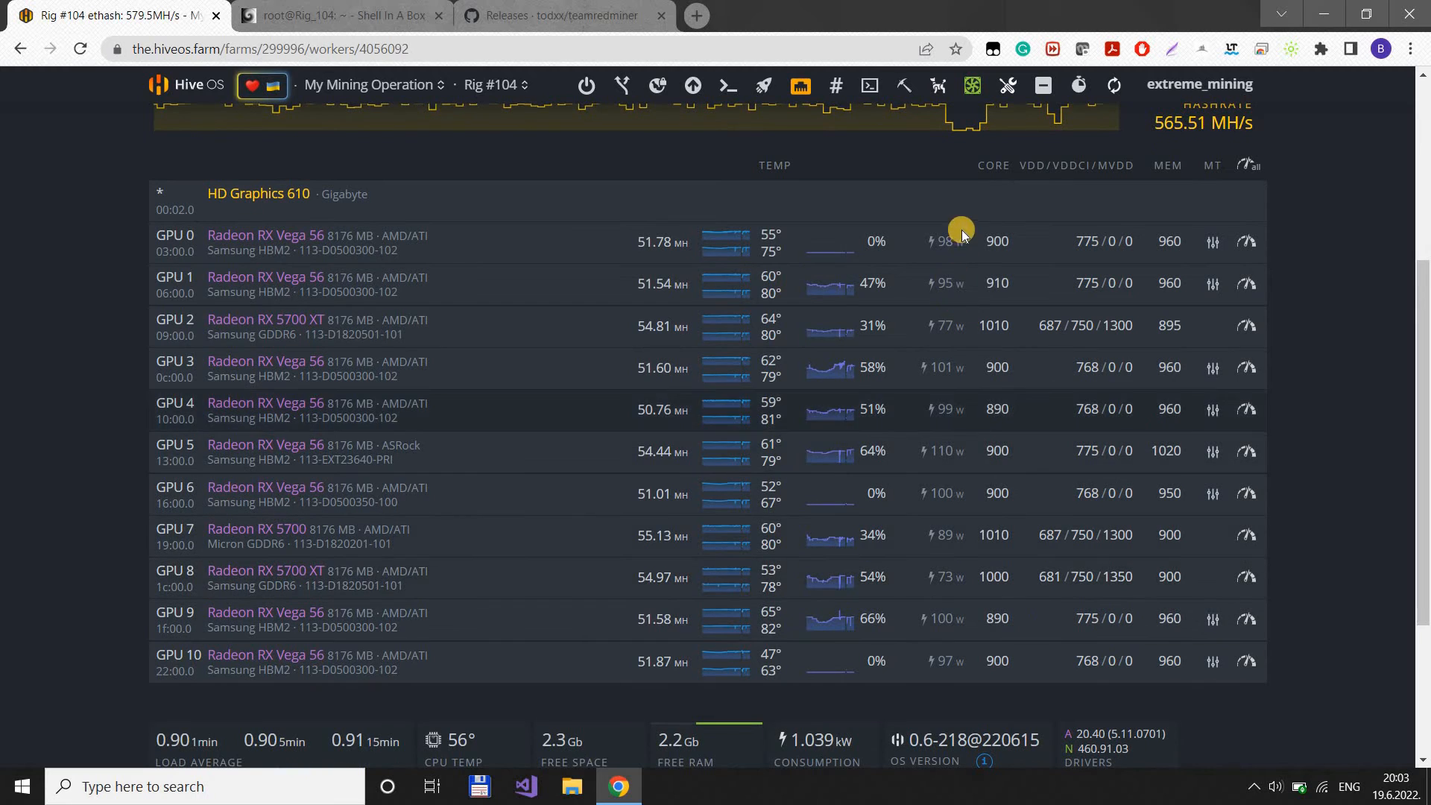
{"action": "mouse_move", "coordinate": [980, 494]}
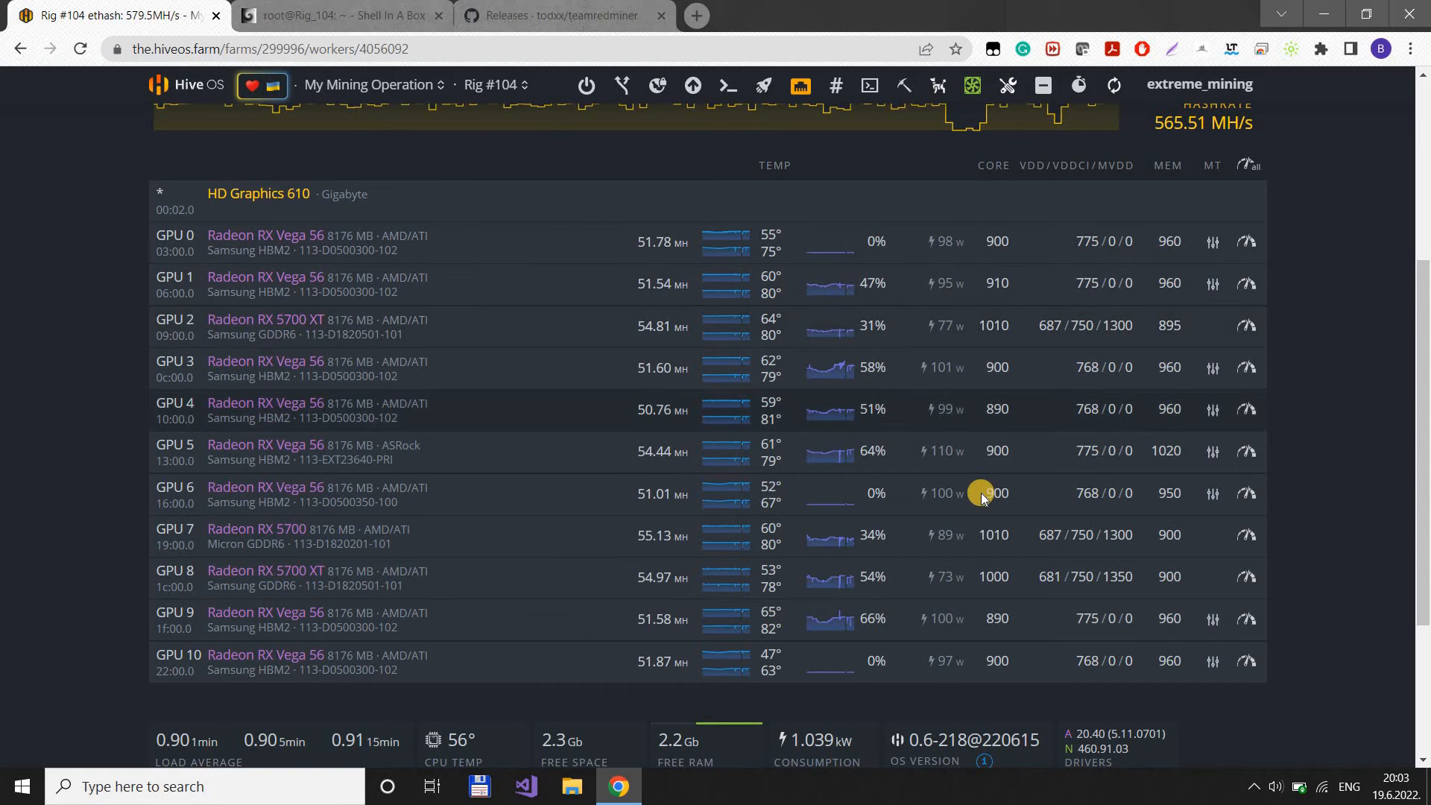
{"action": "mouse_move", "coordinate": [977, 584]}
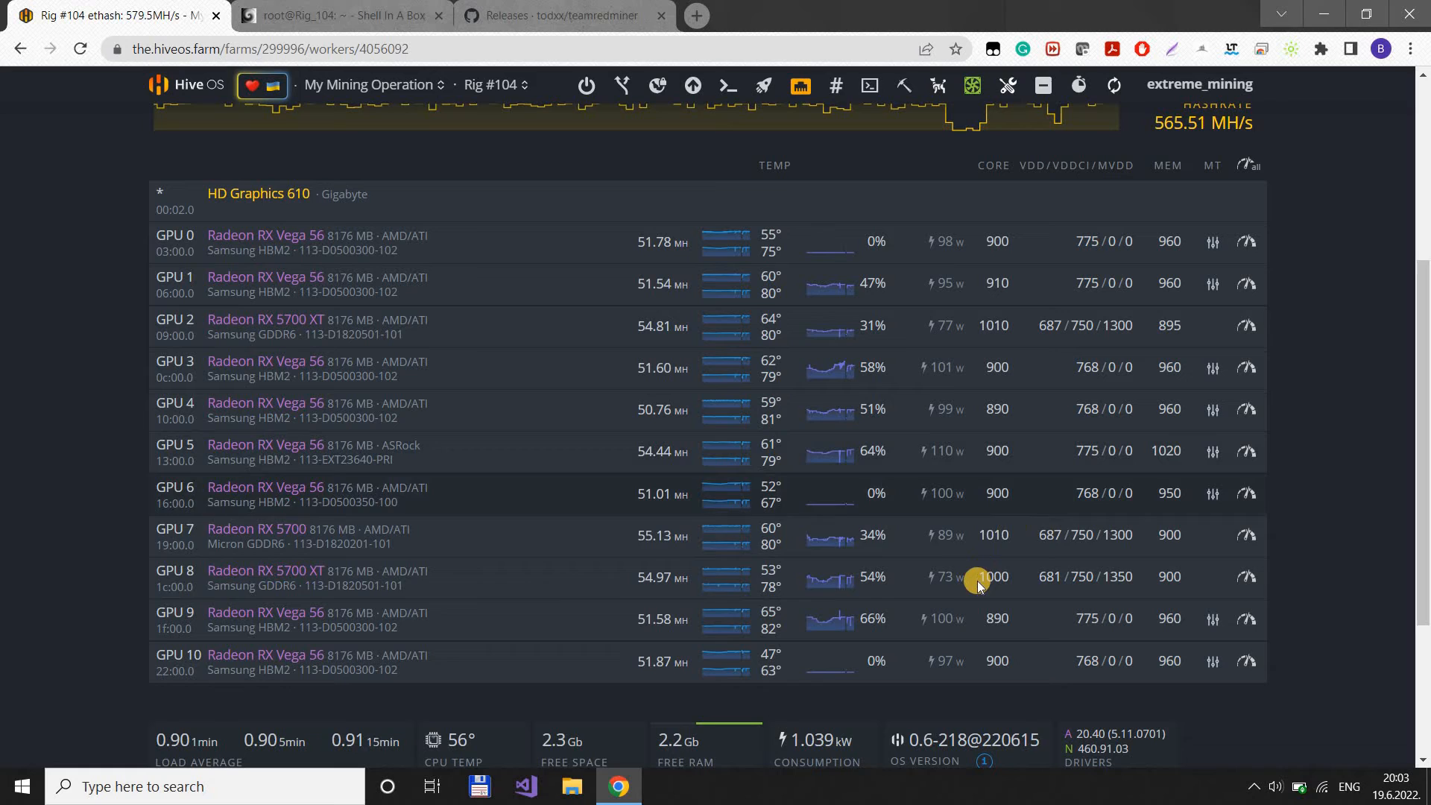
{"action": "mouse_move", "coordinate": [934, 664]}
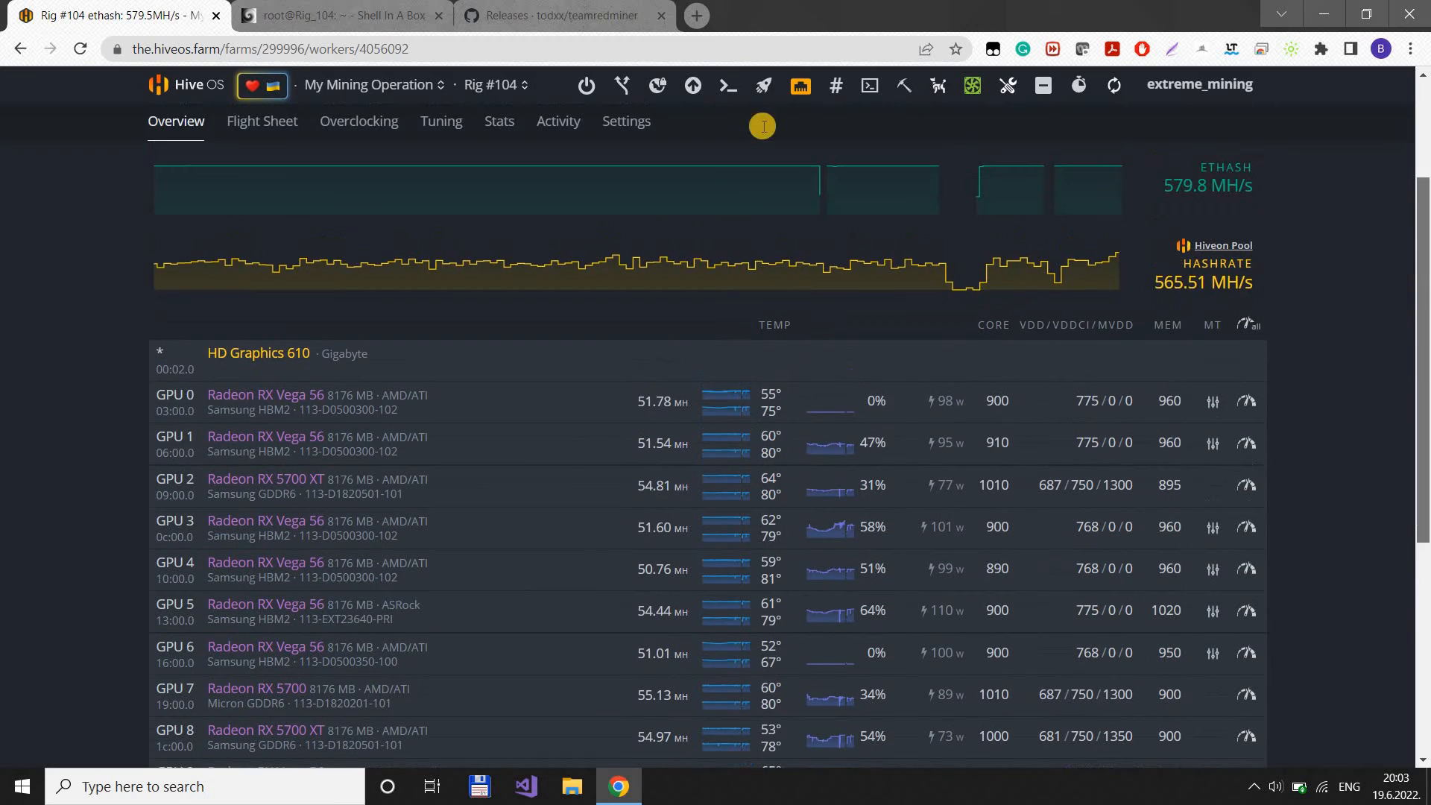
{"action": "left_click", "coordinate": [495, 83]}
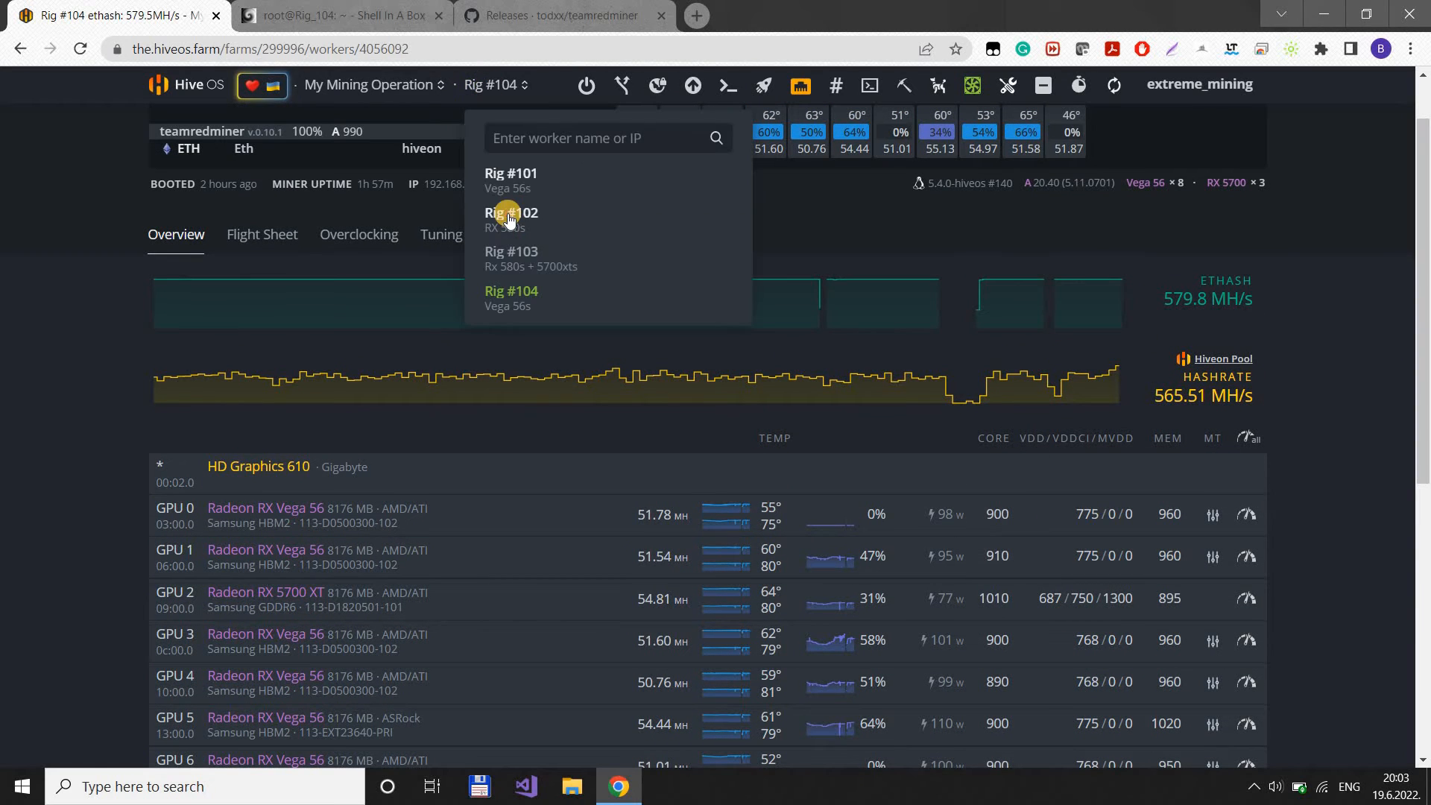
- Switch to Rig #102's overview listing its RTX 3070, RX 580 and Vega 56 GPUs
{"action": "left_click", "coordinate": [511, 213]}
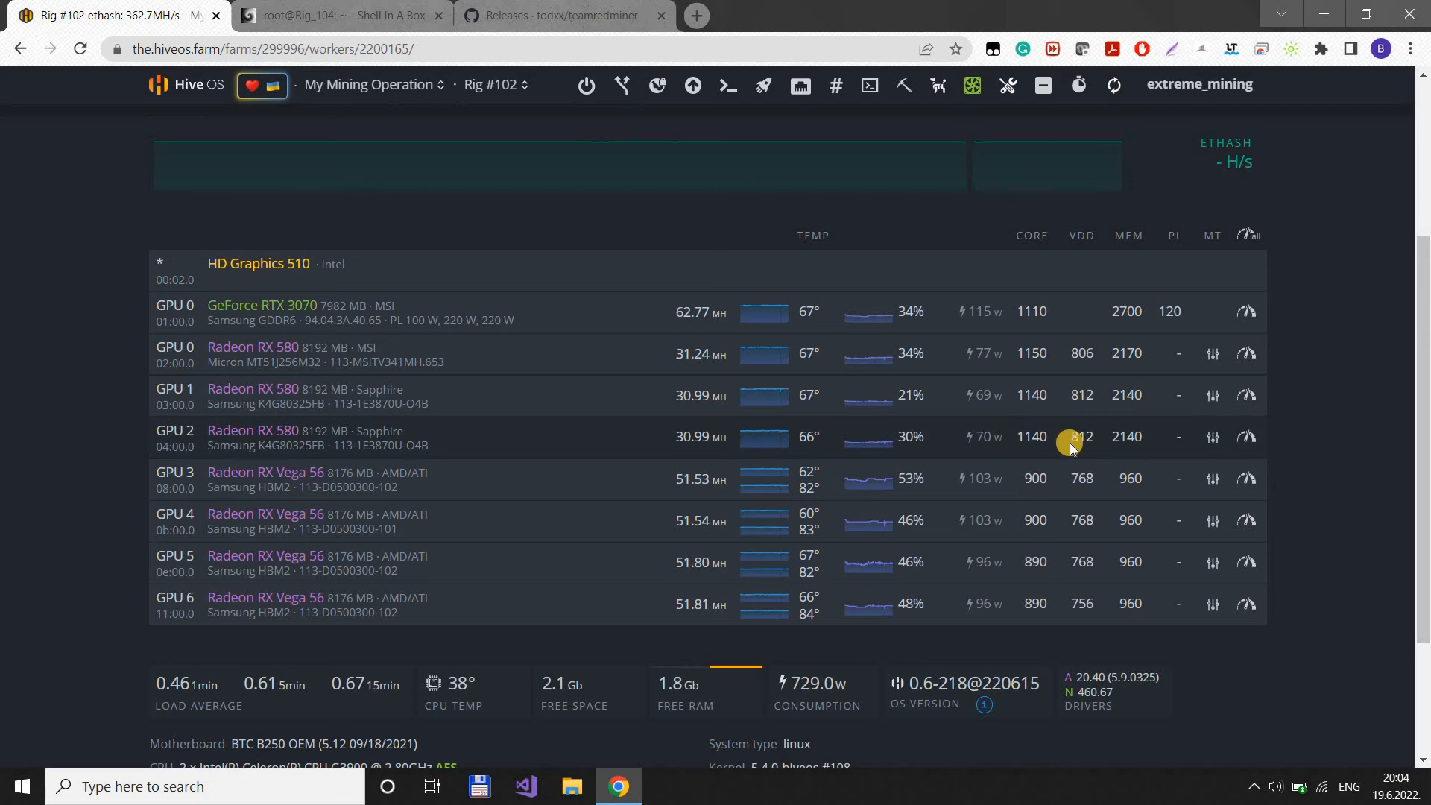
{"action": "mouse_move", "coordinate": [1088, 443]}
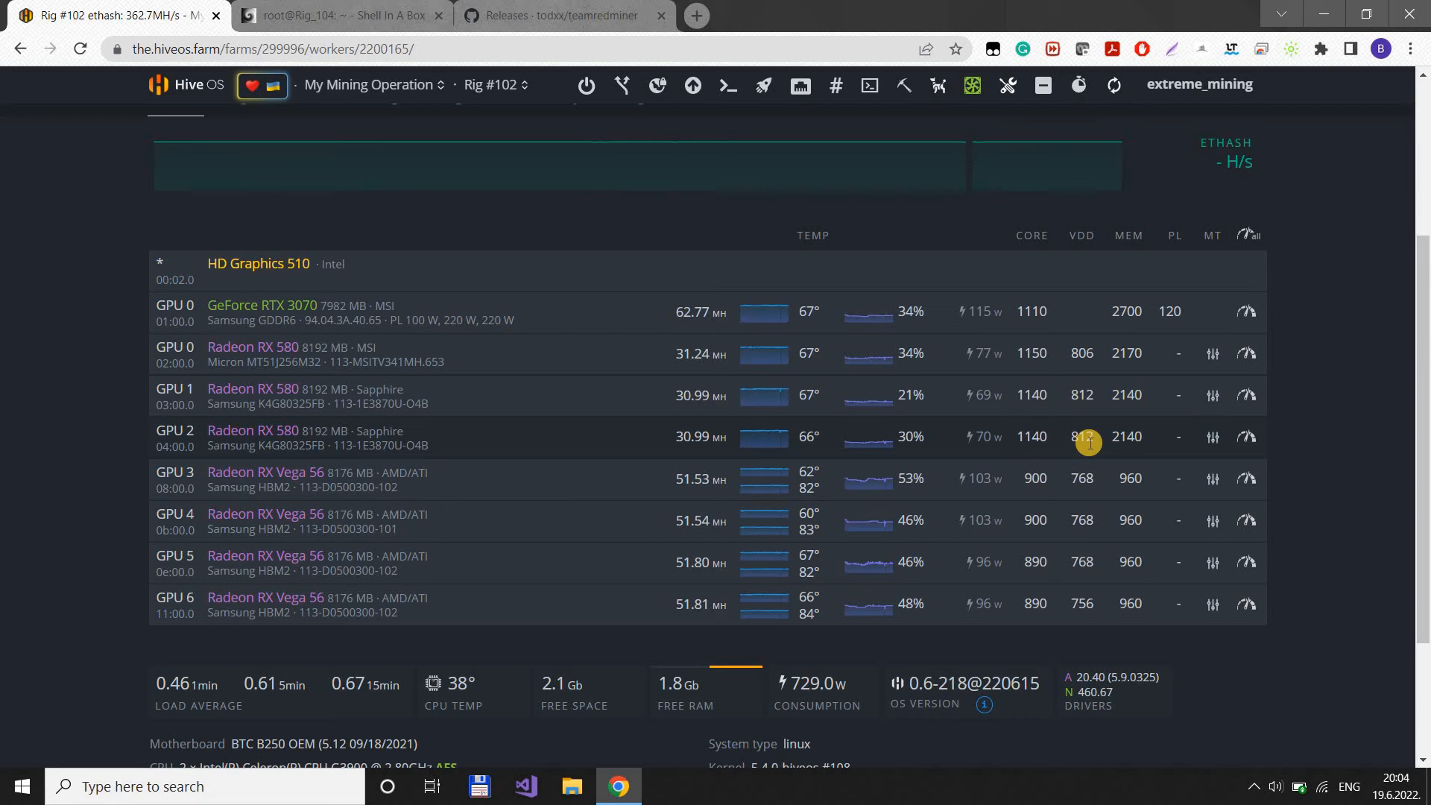
{"action": "mouse_move", "coordinate": [1136, 425]}
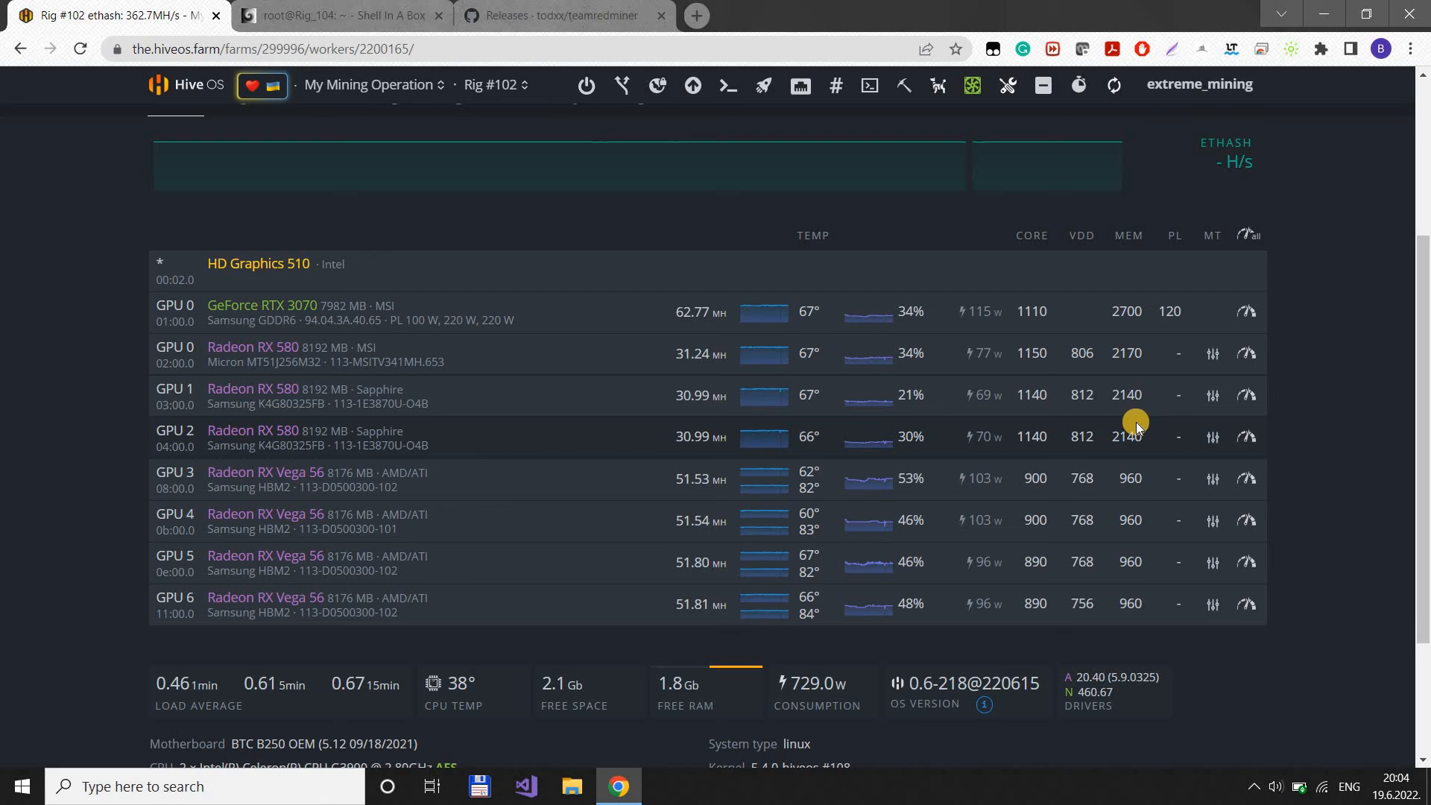
{"action": "mouse_move", "coordinate": [668, 355]}
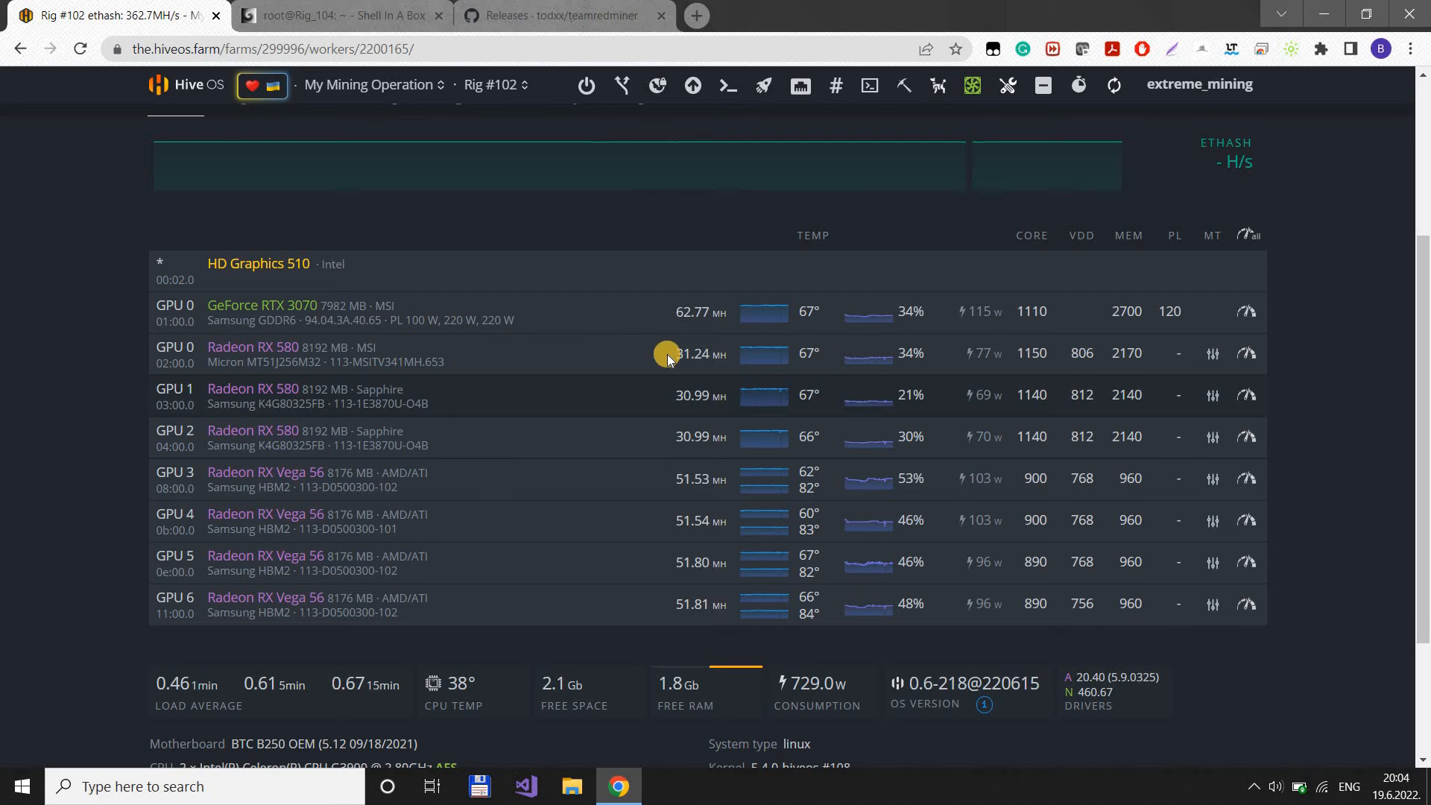
{"action": "mouse_move", "coordinate": [986, 358]}
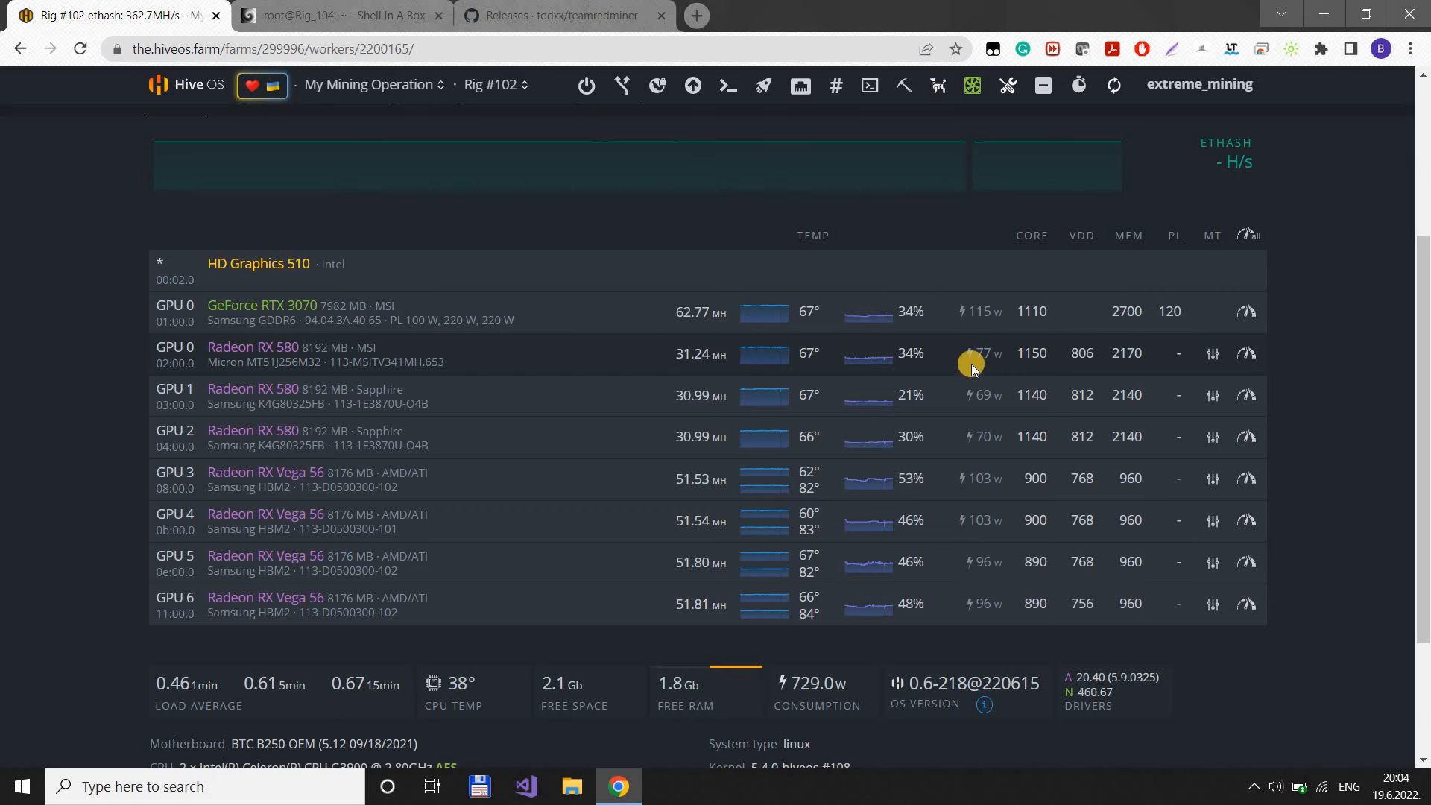
{"action": "mouse_move", "coordinate": [1351, 385]}
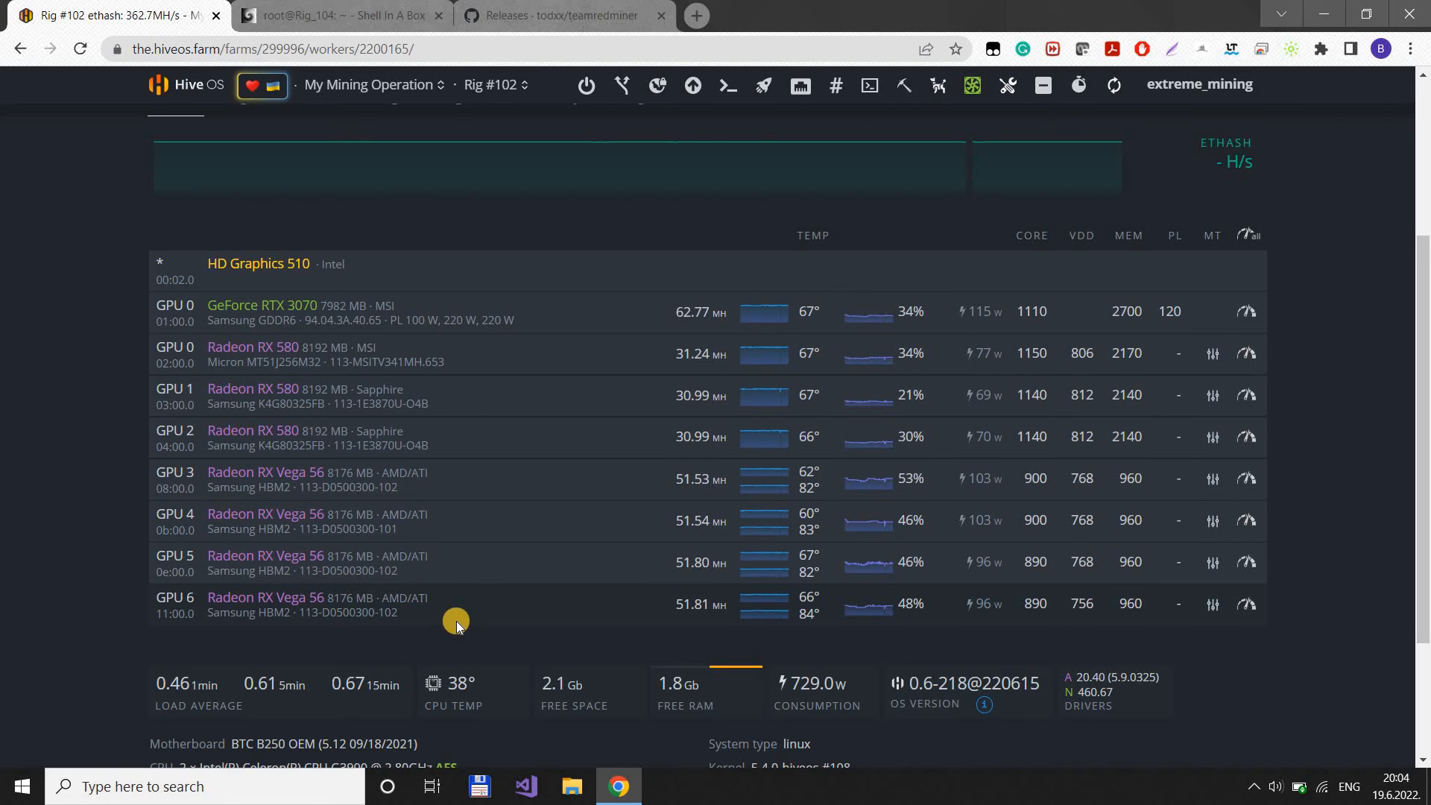
{"action": "mouse_move", "coordinate": [483, 647]}
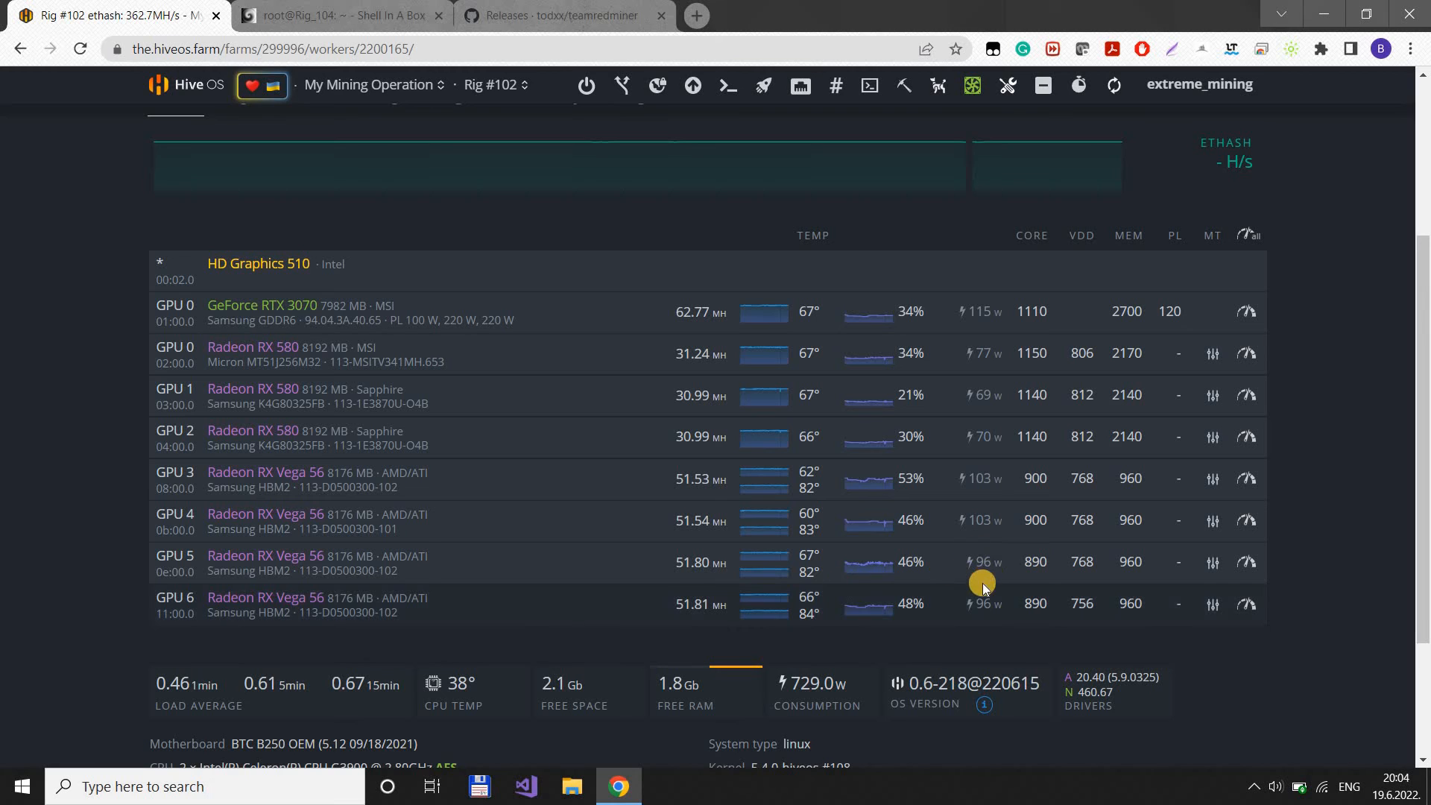
{"action": "mouse_move", "coordinate": [909, 555]}
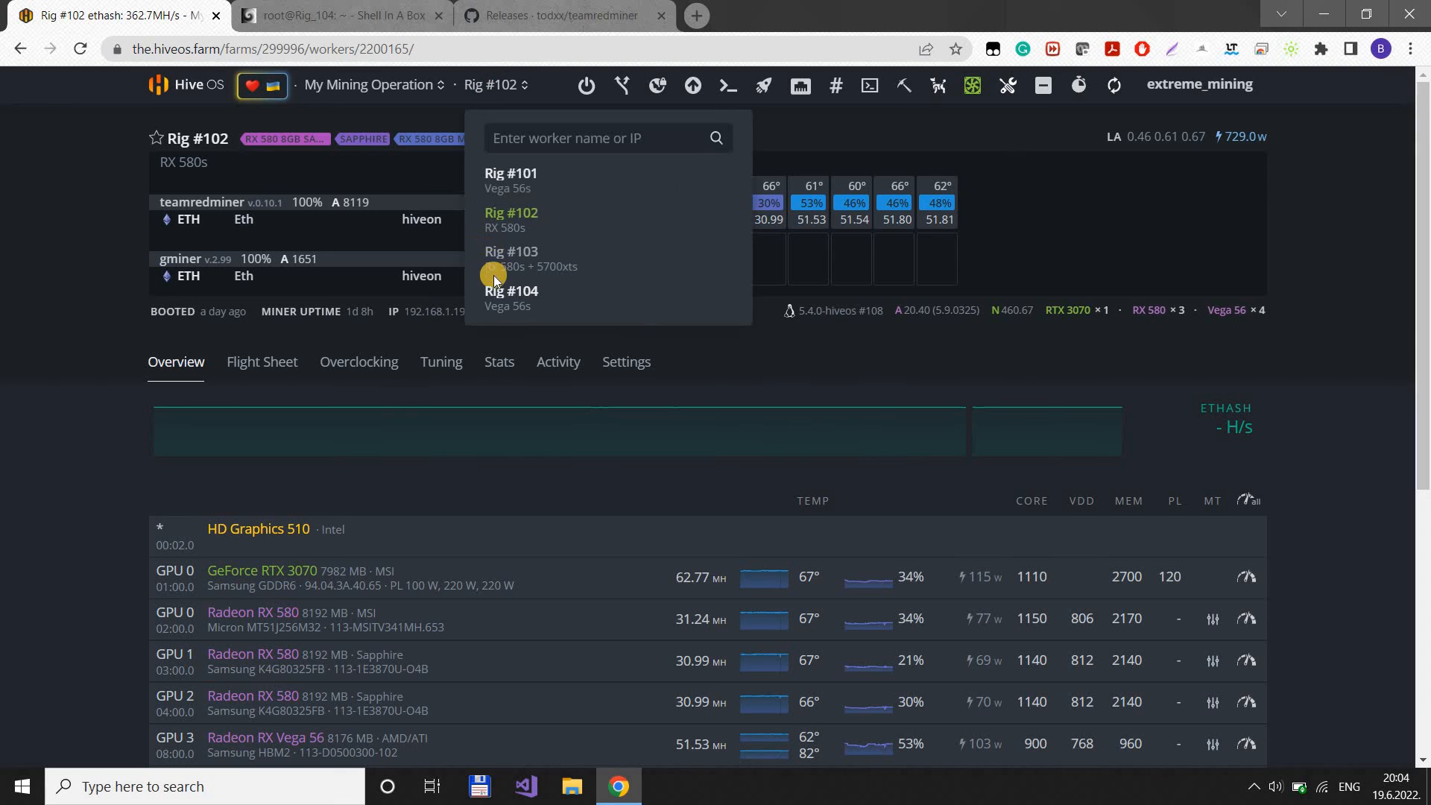
- Return to Rig #104's overview and bring its eleven-GPU table into view
{"action": "left_click", "coordinate": [511, 299]}
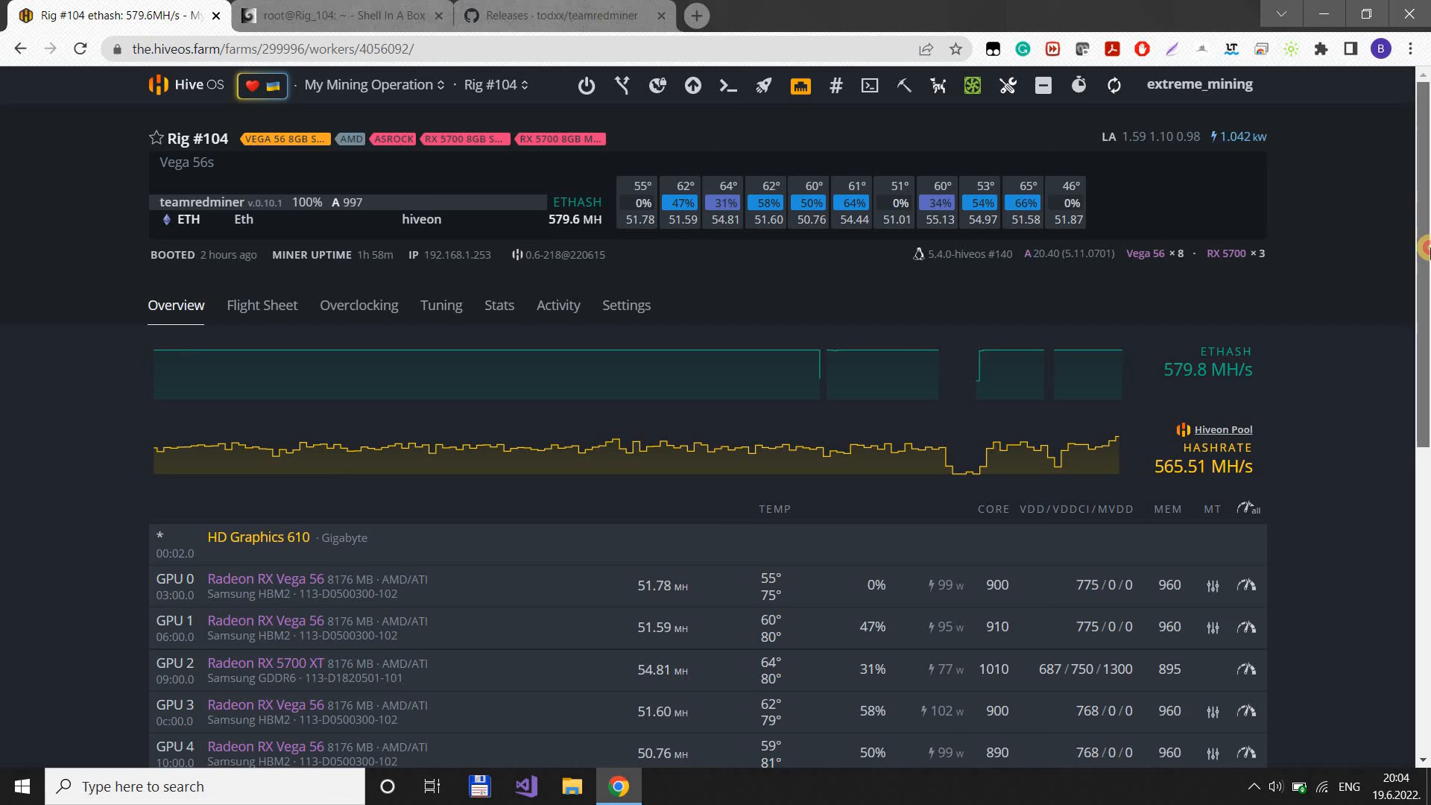
{"action": "scroll", "scroll_direction": "down", "scroll_amount": 3}
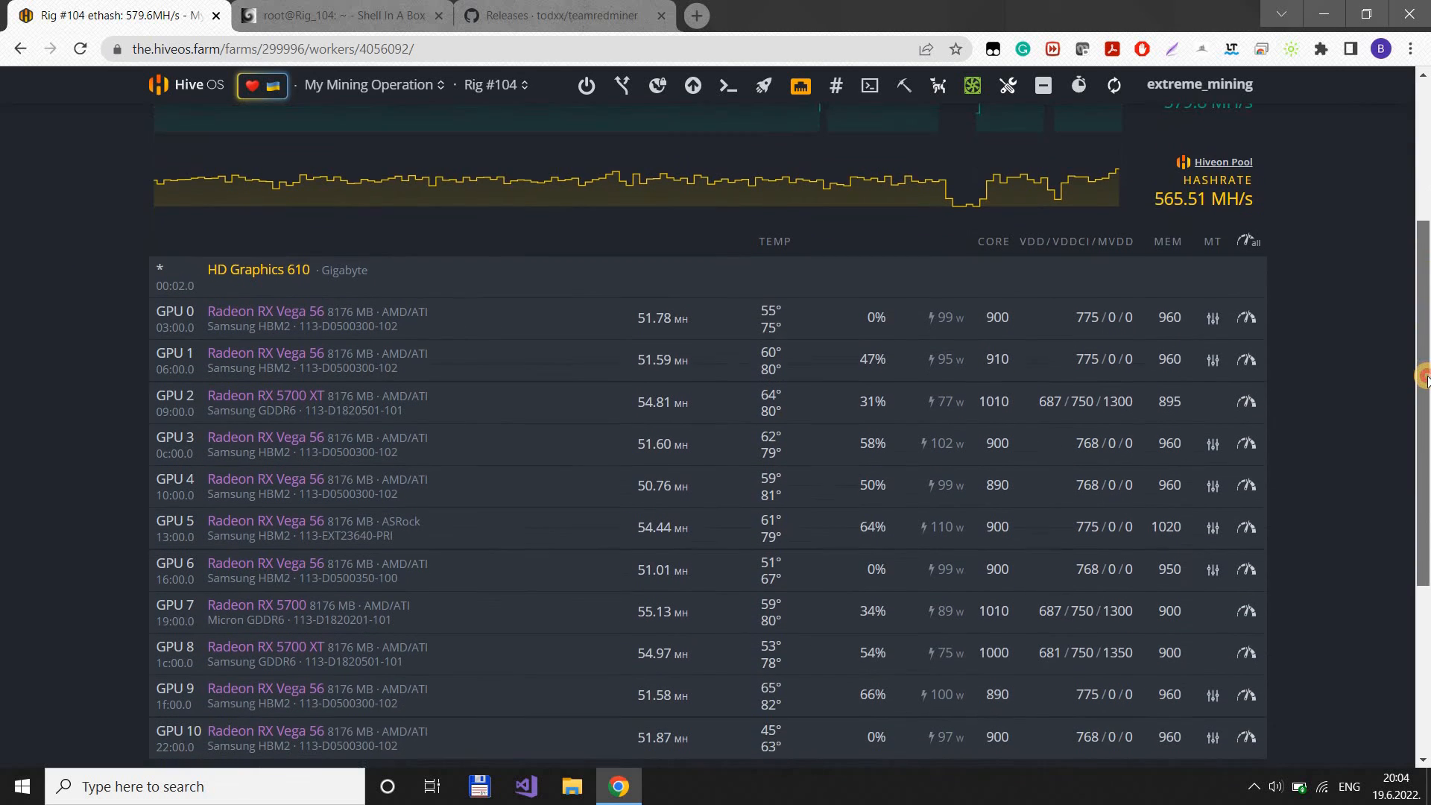
{"action": "scroll", "scroll_direction": "down", "scroll_amount": 3}
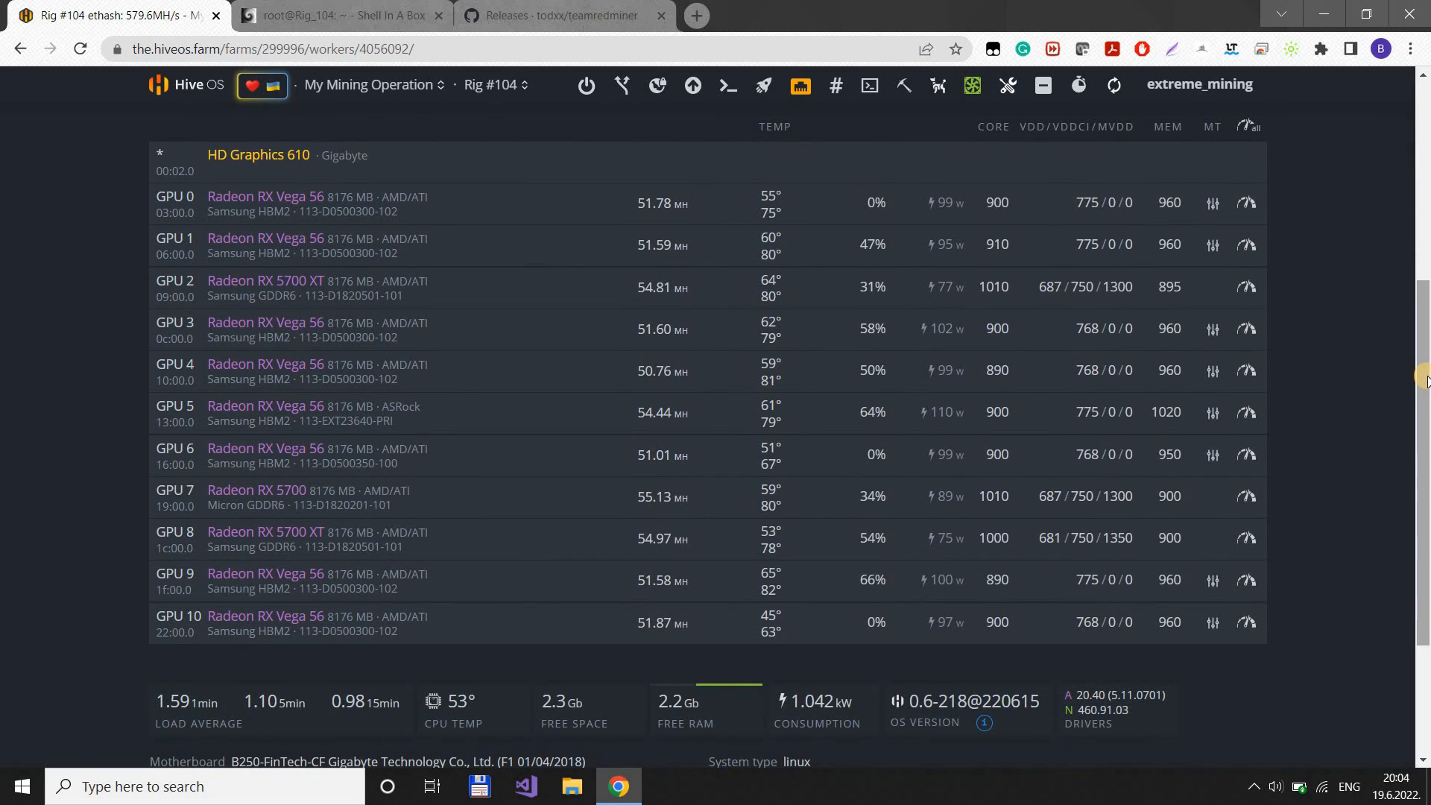